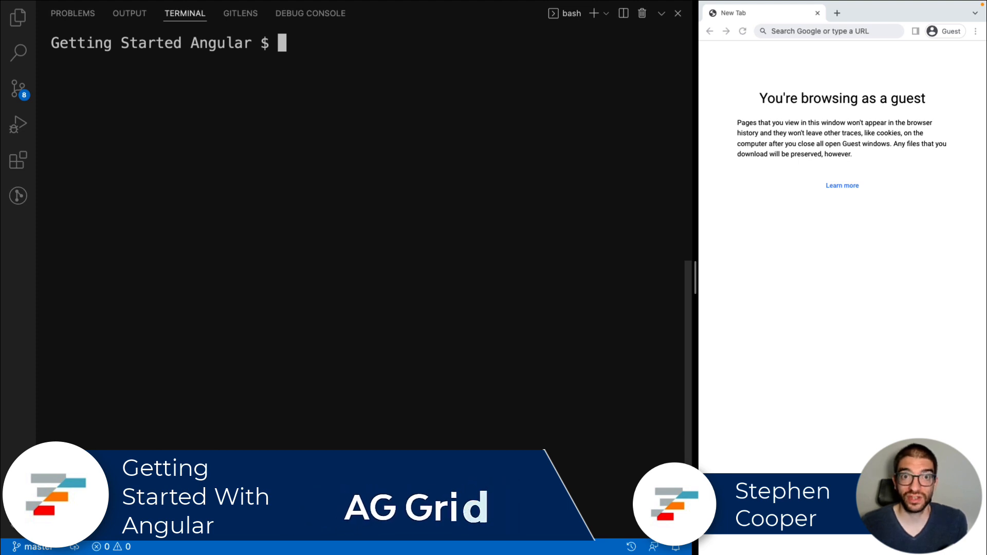
- Run ng new my-app --style scss --routing false in the integrated terminal
text(ng)
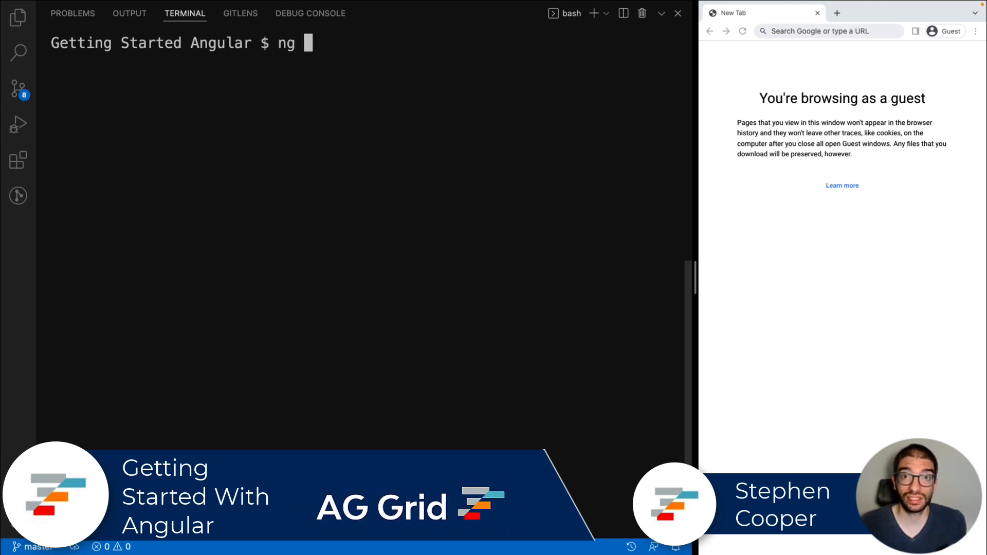
text(new my-)
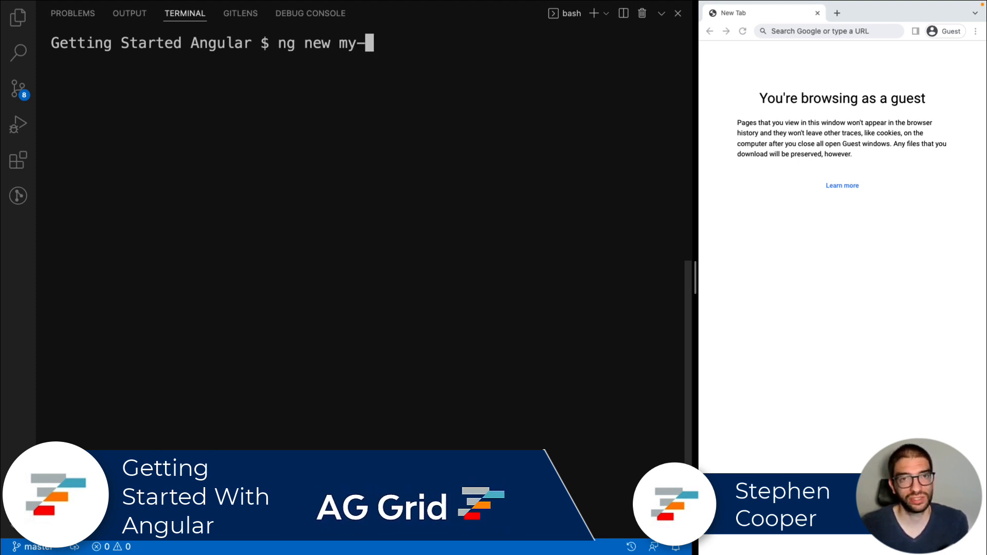
text(app --styl)
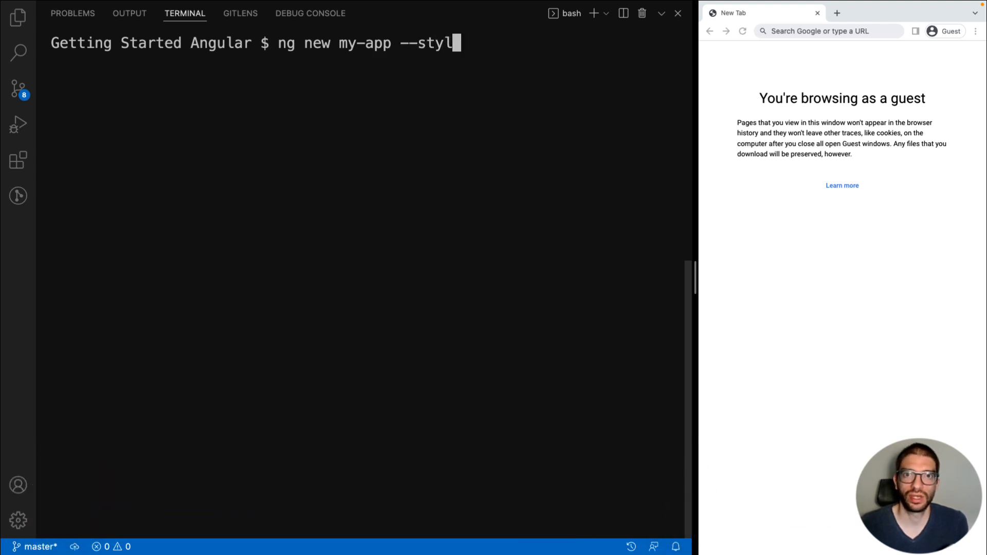
text(e scss)
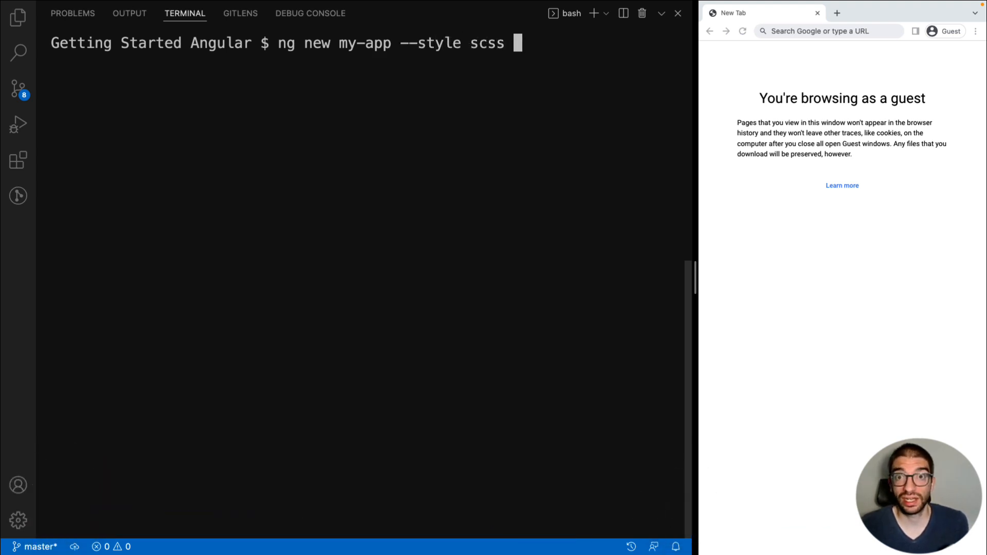
text(--routing fa)
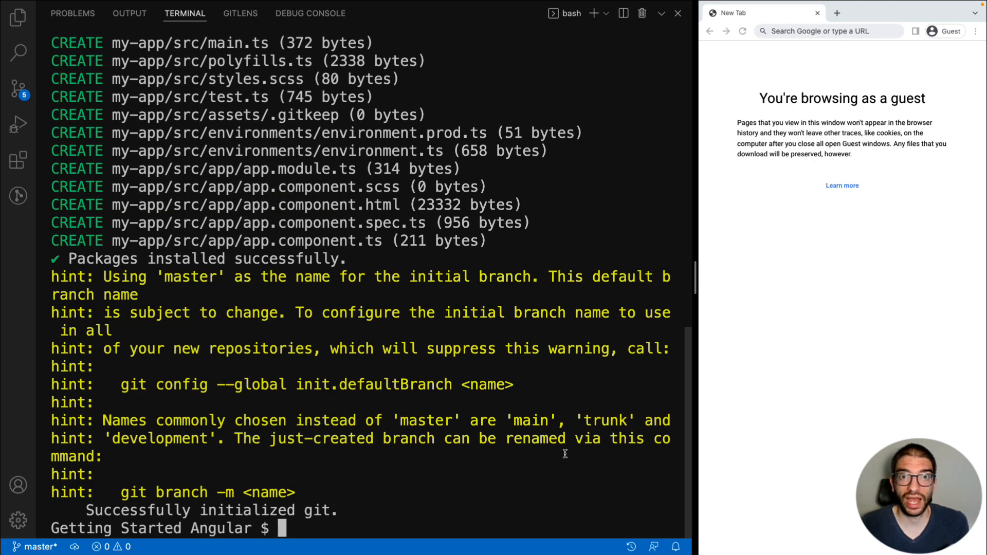
- Enter my-app and install ag-grid-community and ag-grid-angular with npm
text(cd)
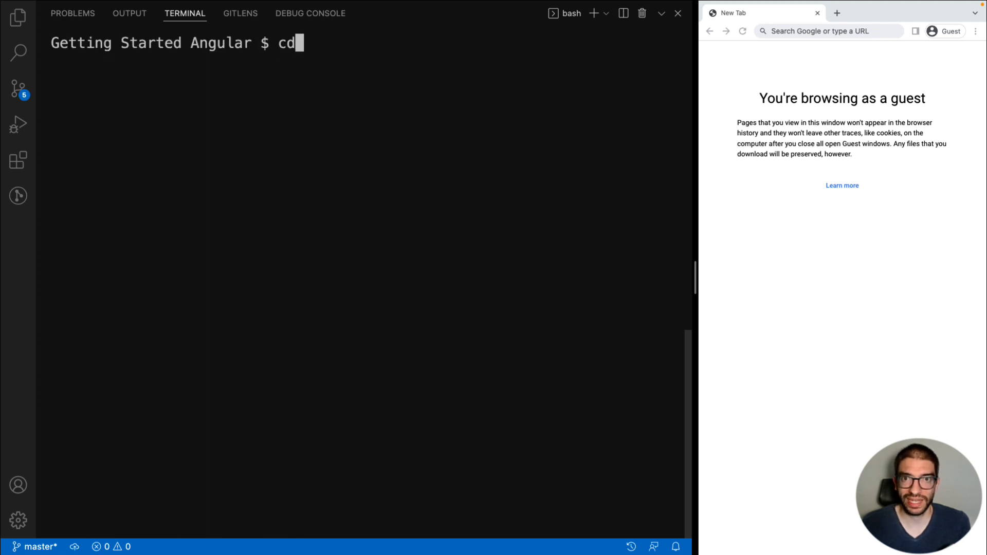
key(Return)
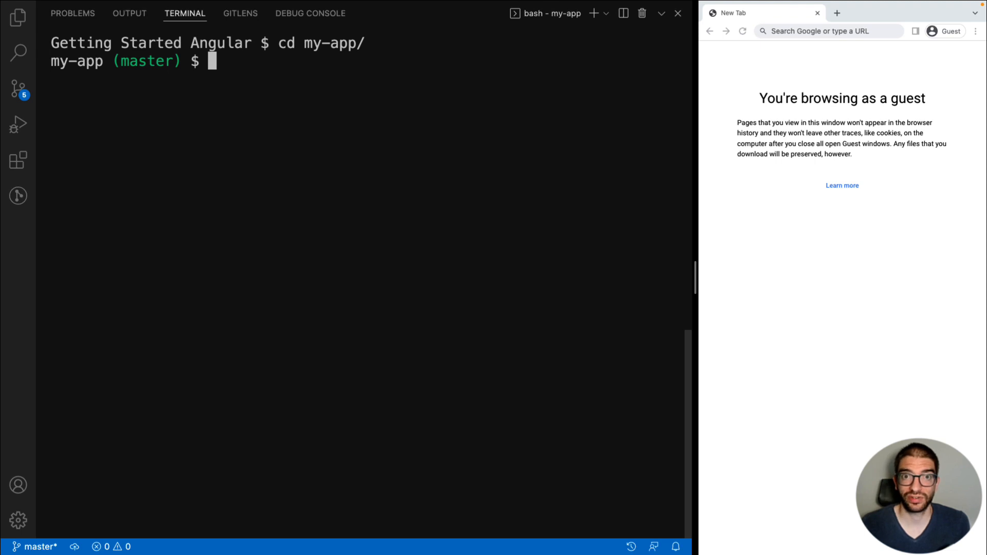
text(npm i ag-grid-community)
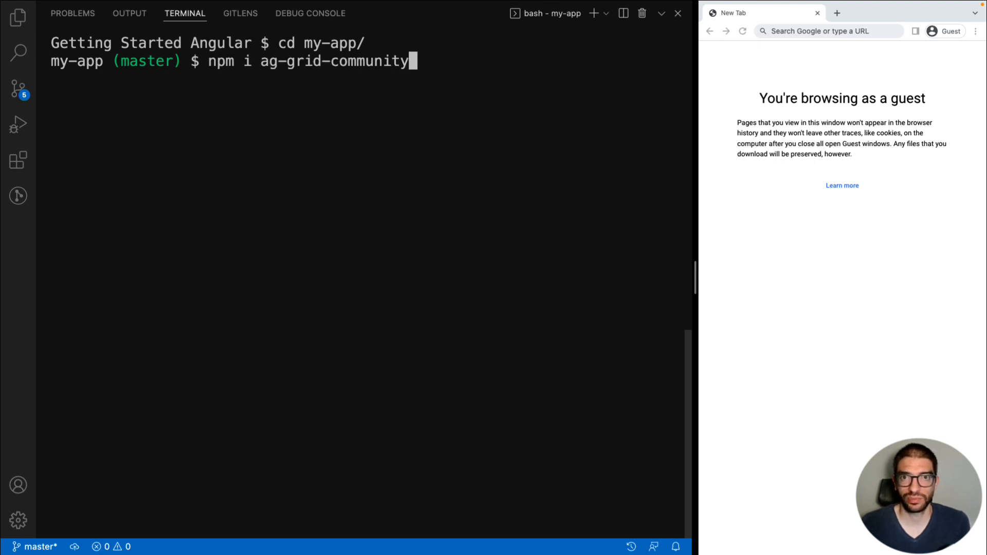
text(npm i ag-grid-angular)
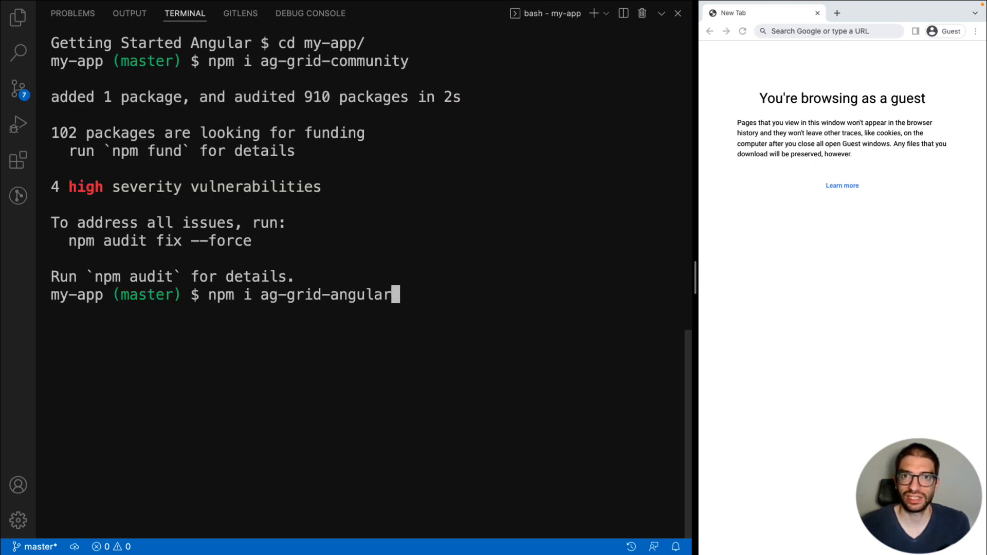
key(Return)
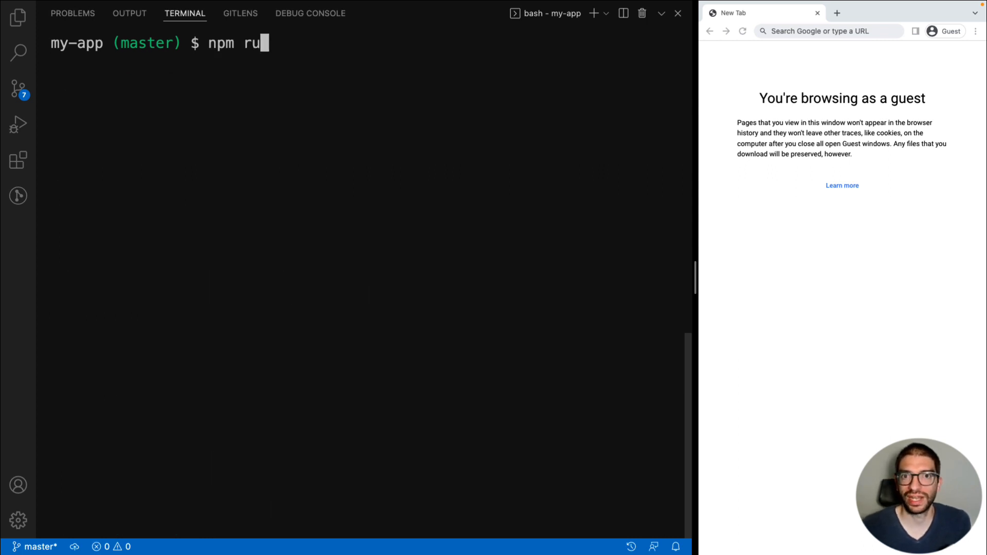
- Run npm run start so the dev server serves the app at localhost:4200
key(Return)
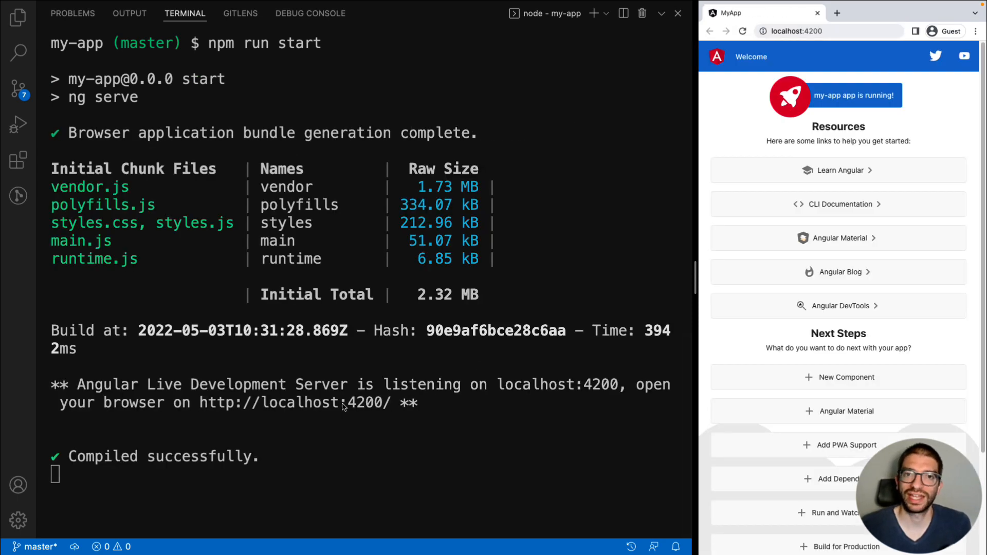
mouse_move(838, 271)
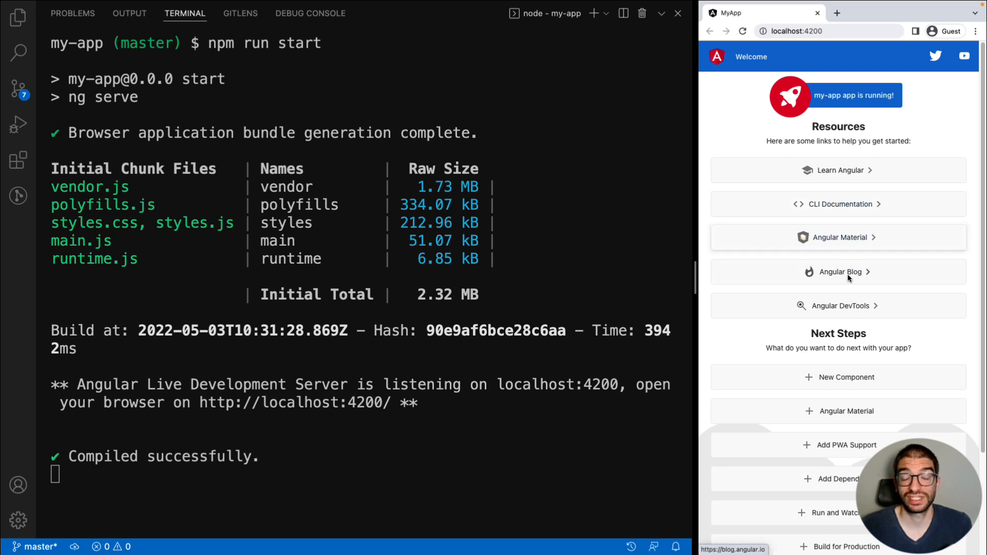
mouse_move(769, 137)
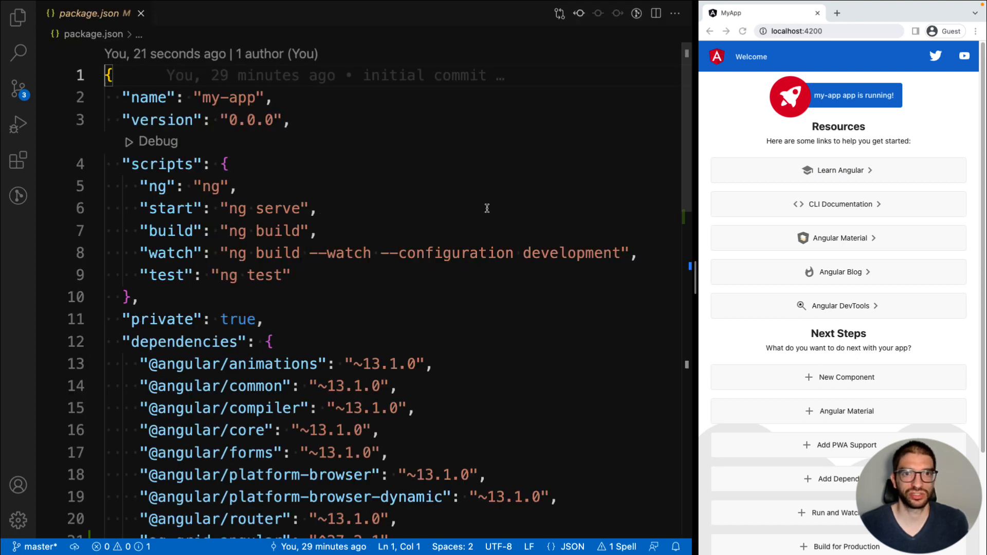
- Scroll package.json to the dependencies and point out ag-grid-community ^27.2.1
scroll(down, 3)
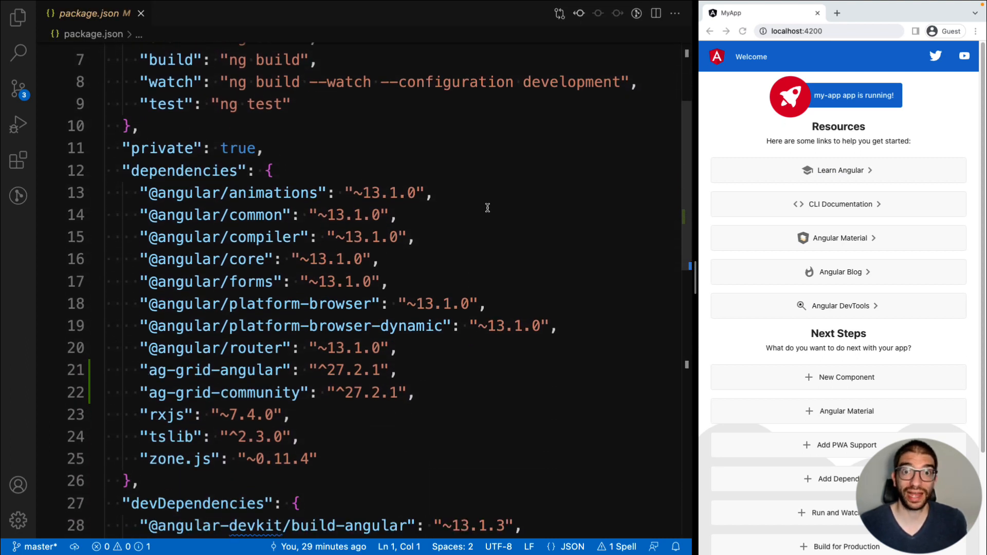
click(412, 370)
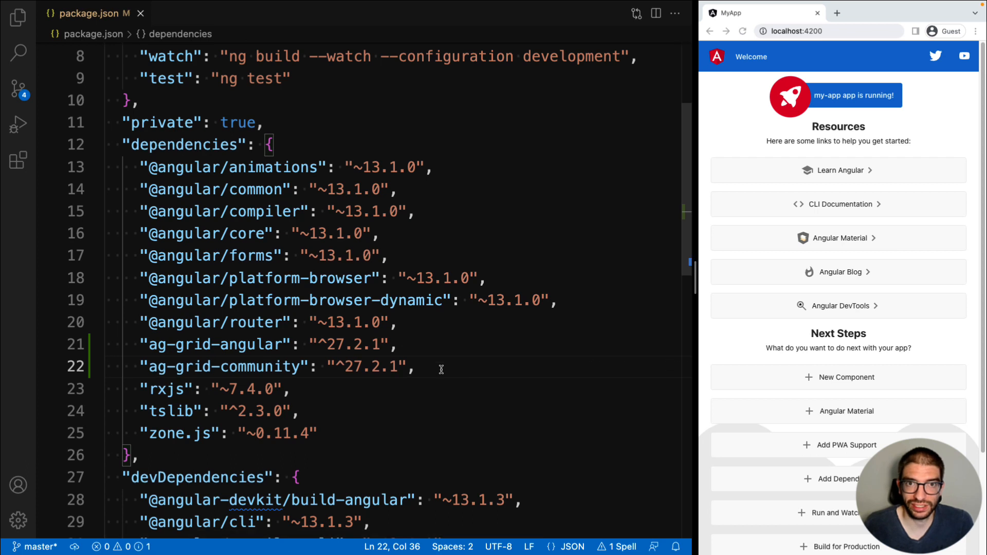
- Import AgGridModule from ag-grid-angular and add it to the AppModule imports
key(ctrl+p)
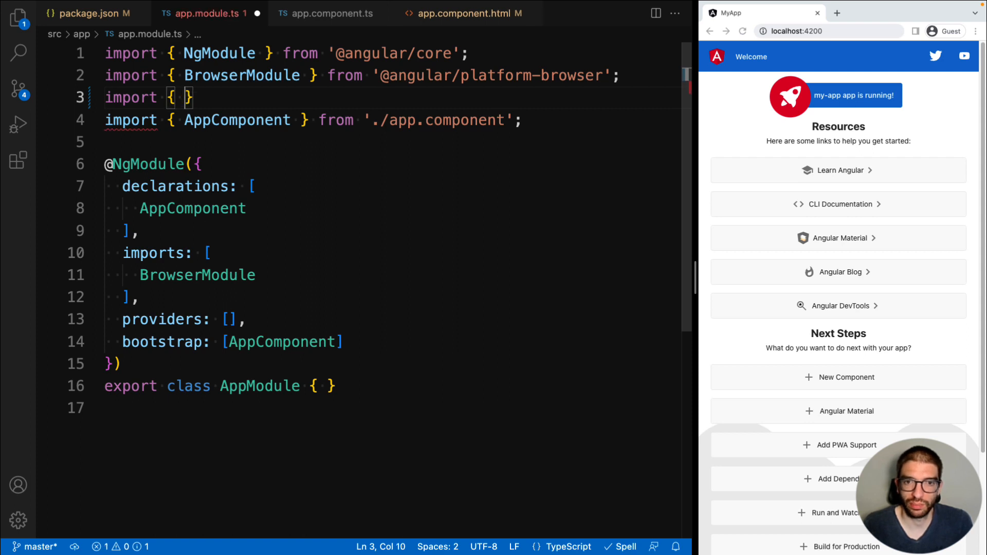
text(AgGridModule)
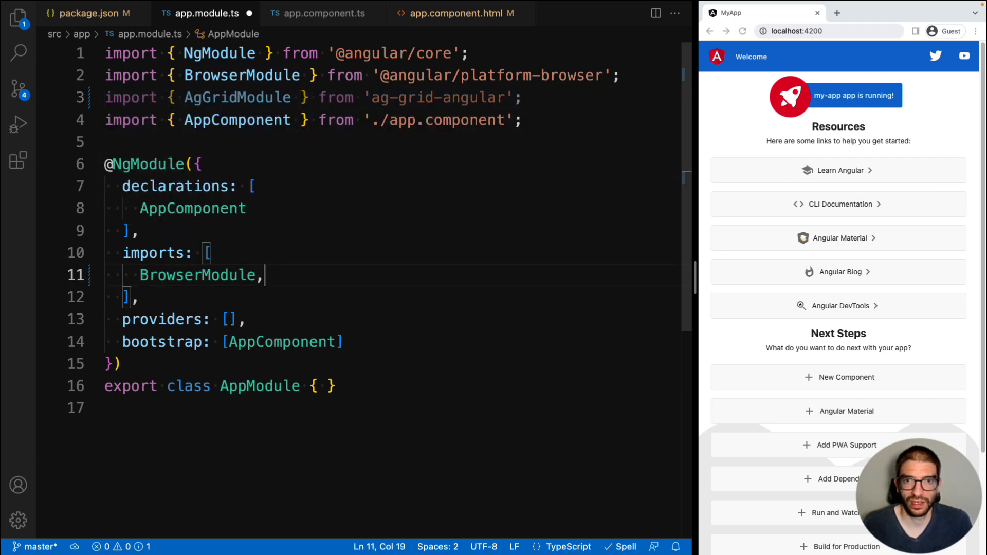
text(AgGridModule)
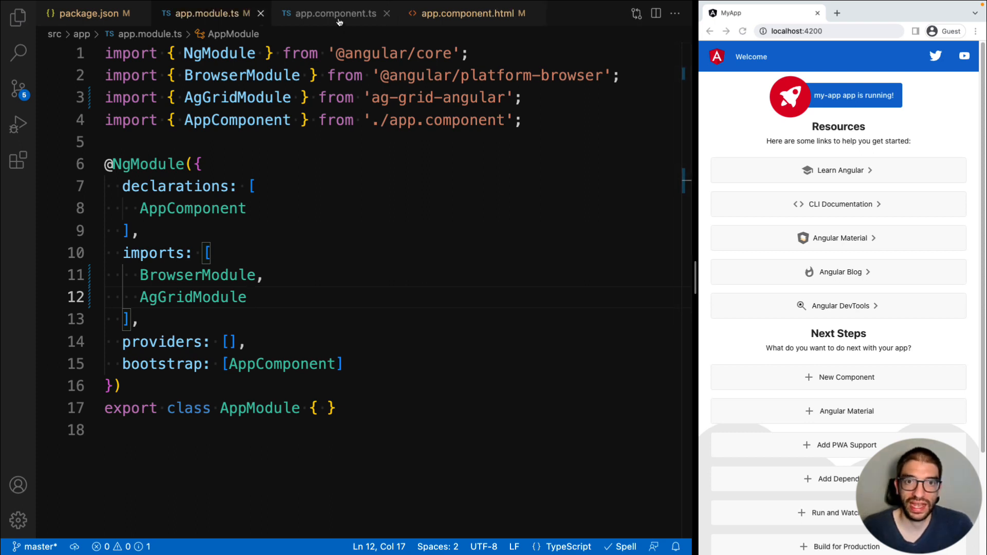
click(469, 13)
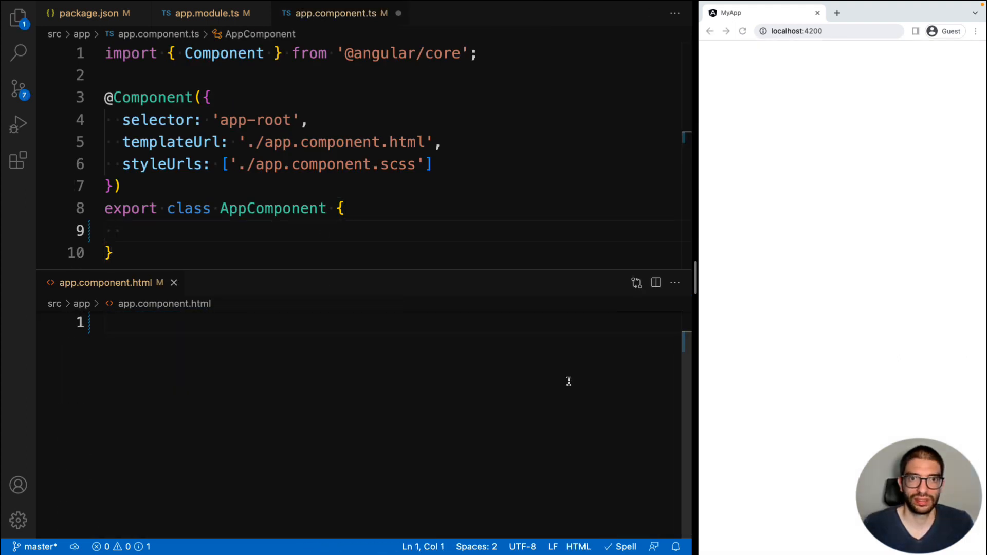
- Add an ag-grid-angular element and declare empty rowData: any[] and colDefs: ColDef[] arrays
text(<ag-grid-angular)
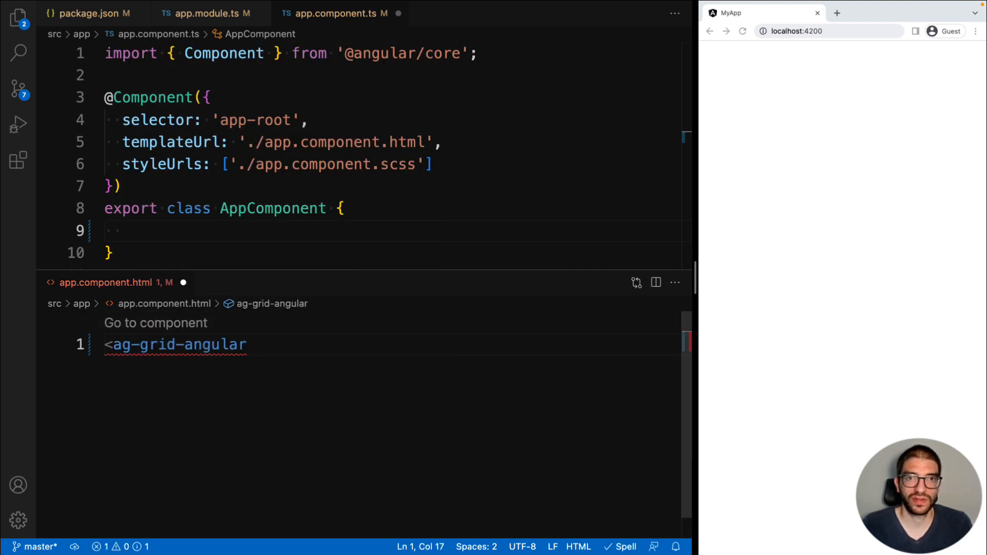
text(>)
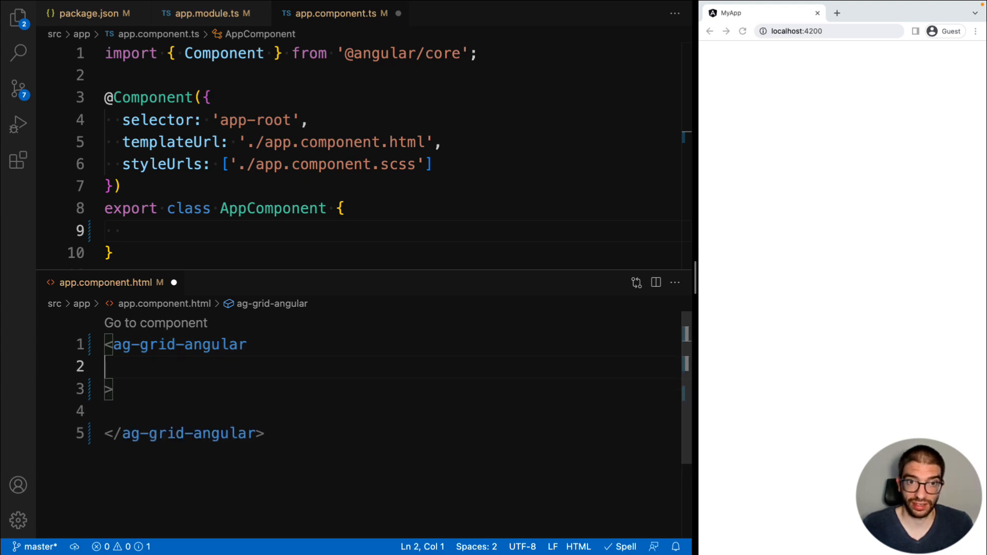
text(rowData: any)
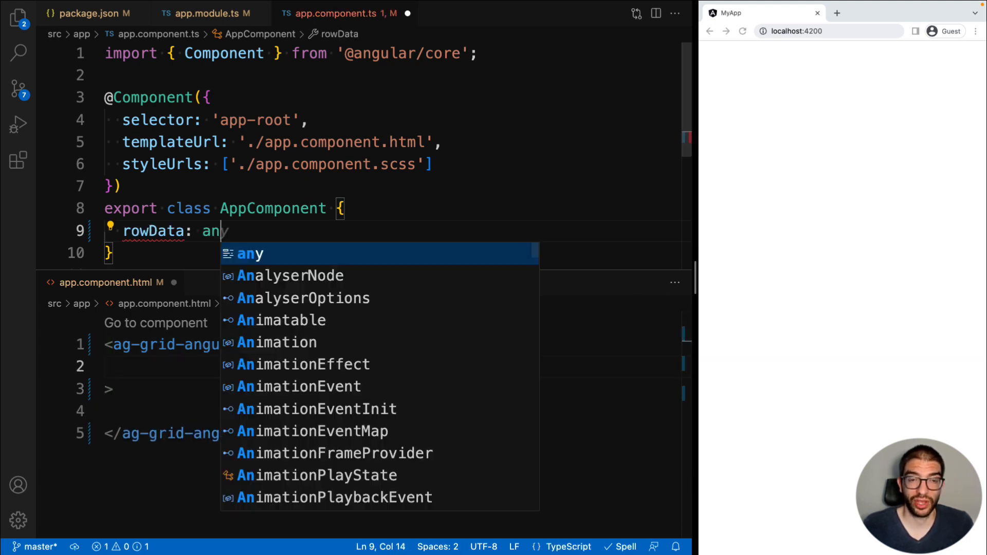
text(y[] = [];)
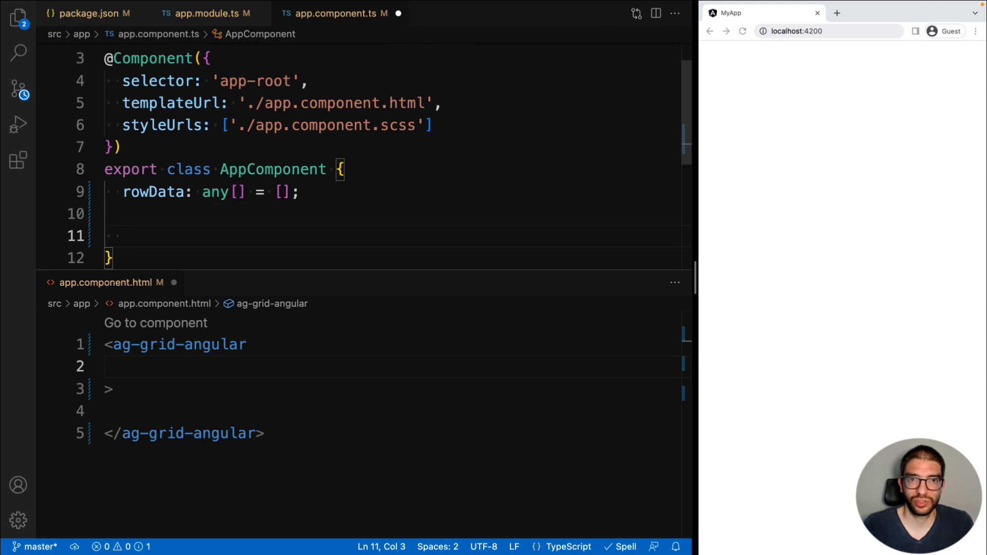
text(colDefs: ColDef)
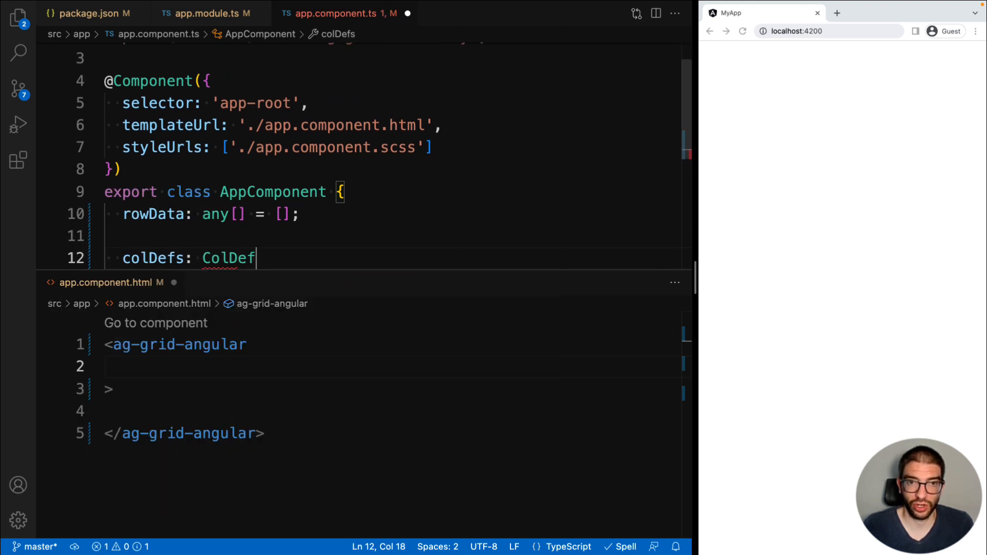
text([] = [];)
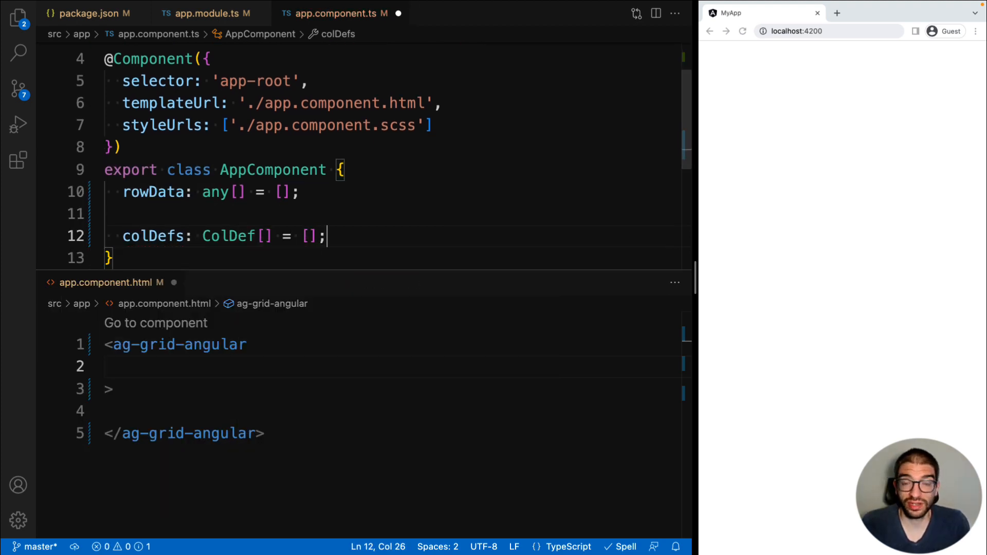
- Bind the grid's [rowData] to rowData in app.component.html
text([rowData]="")
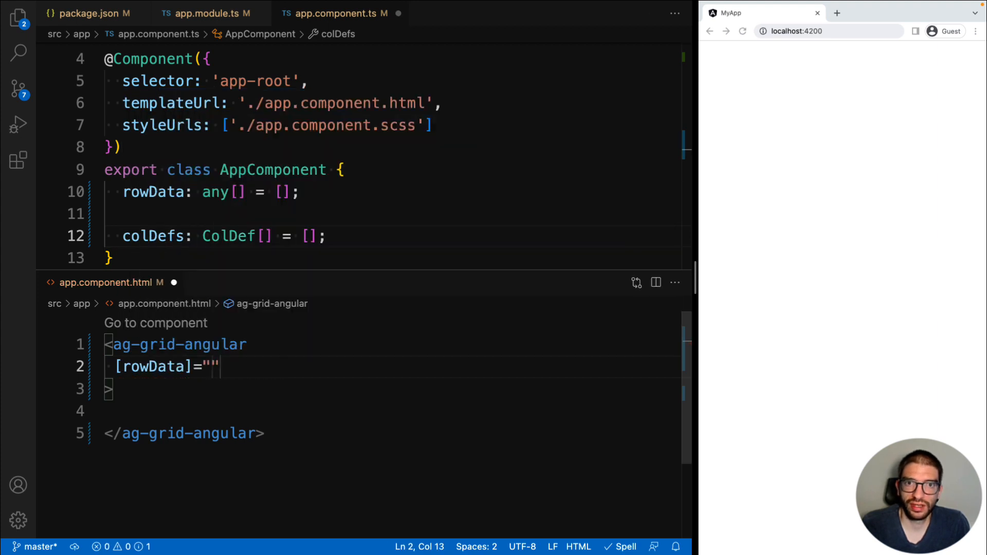
text(rowData")
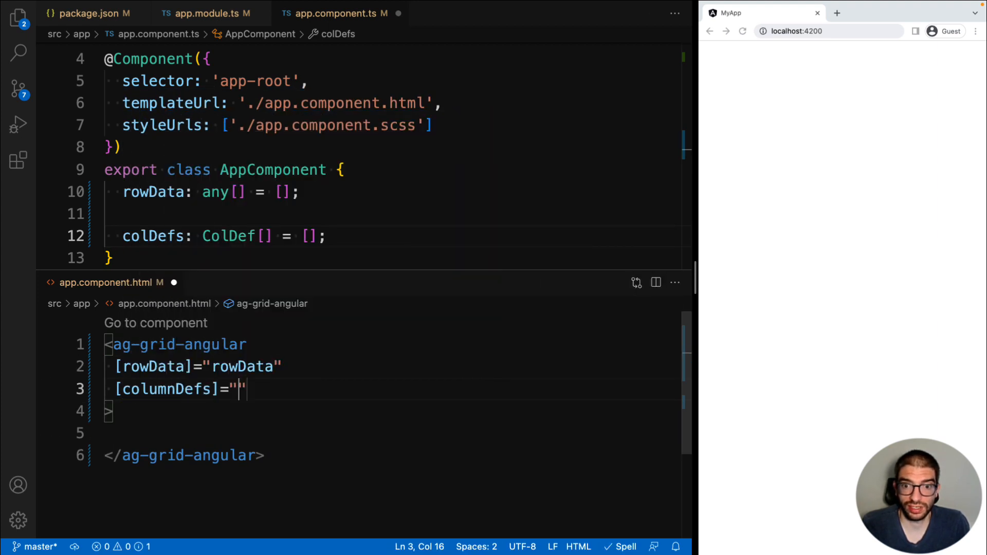
- Bind columnDefs to colDefs and define make, model and price field columns
text(colDefs)
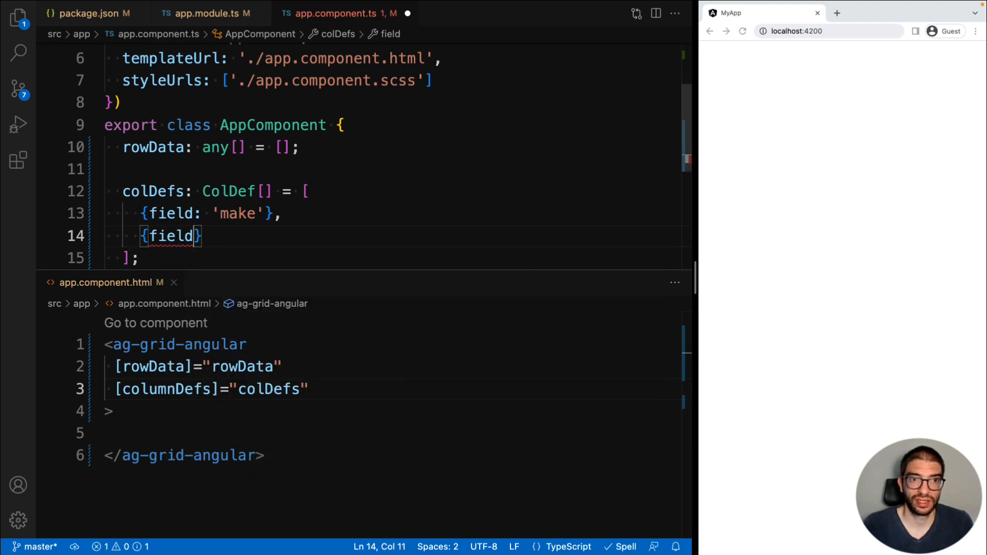
text(:'model'})
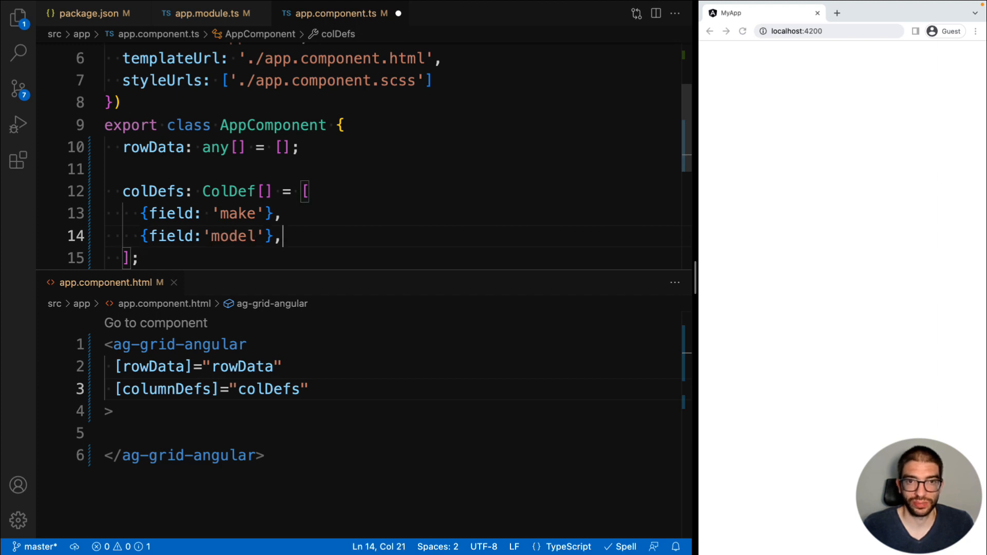
text({field:'p'})
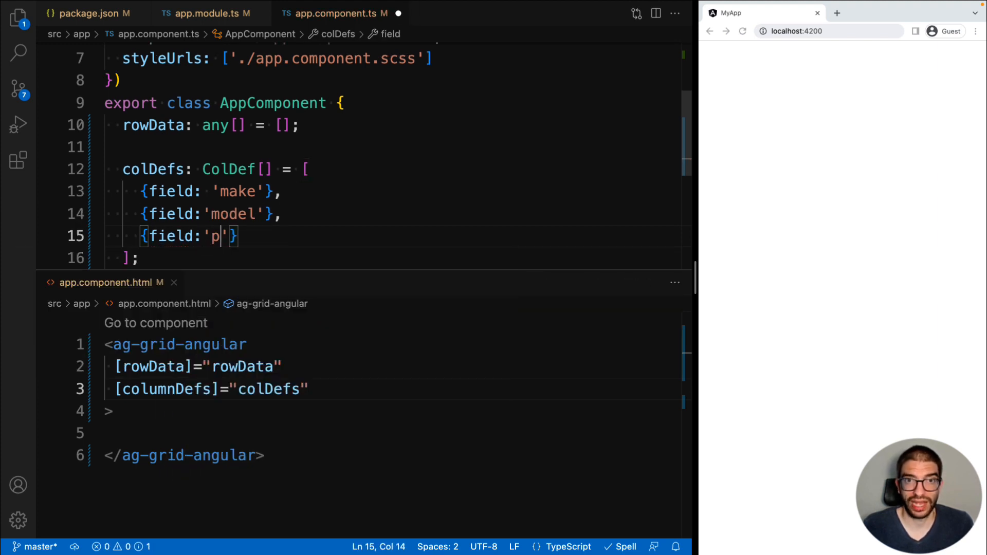
text(rice)
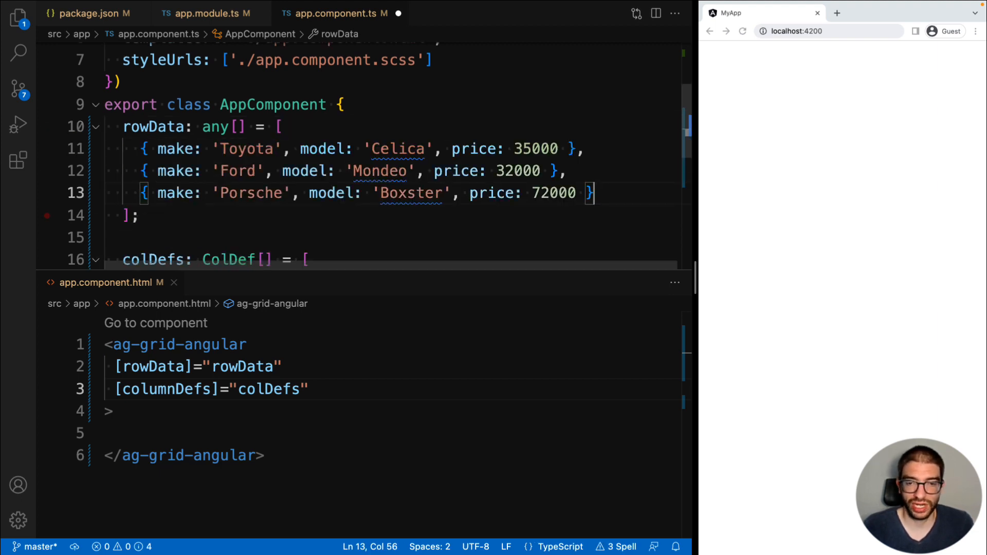
click(309, 389)
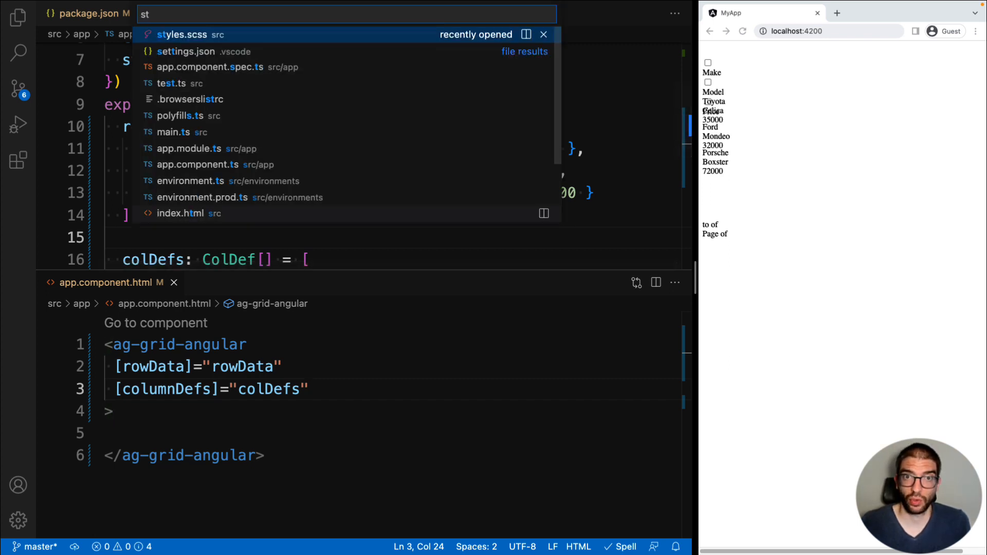
click(182, 35)
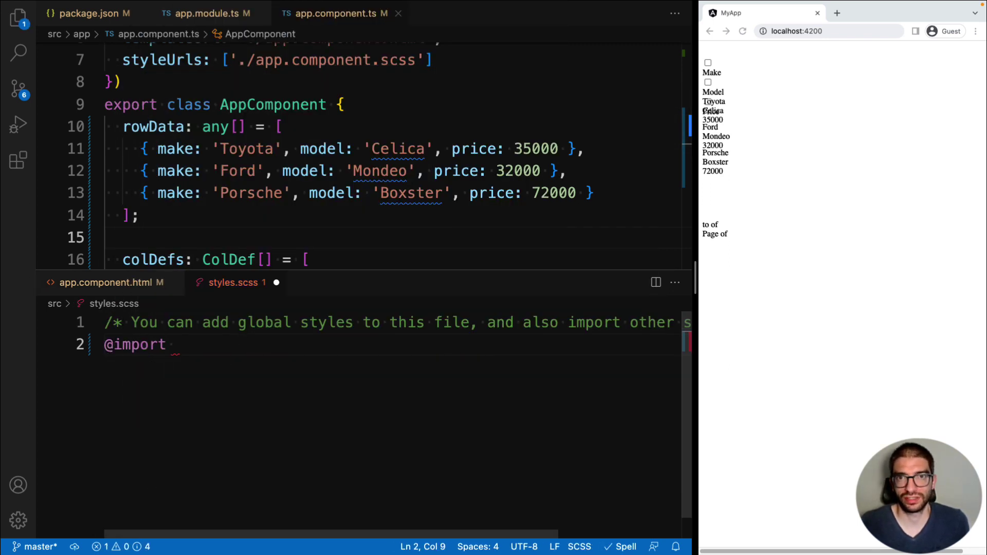
text("ag-grid-comm")
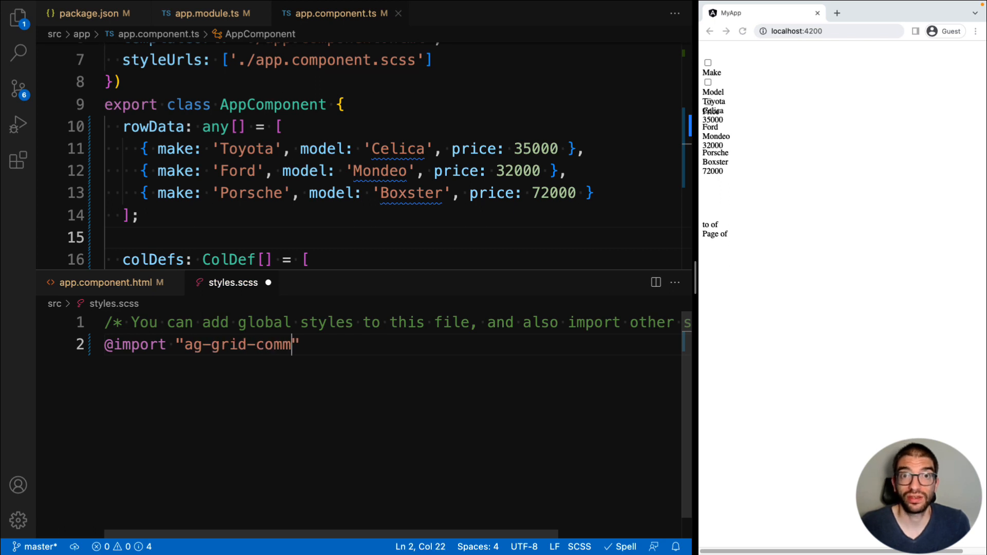
text(unity/dist/styles)
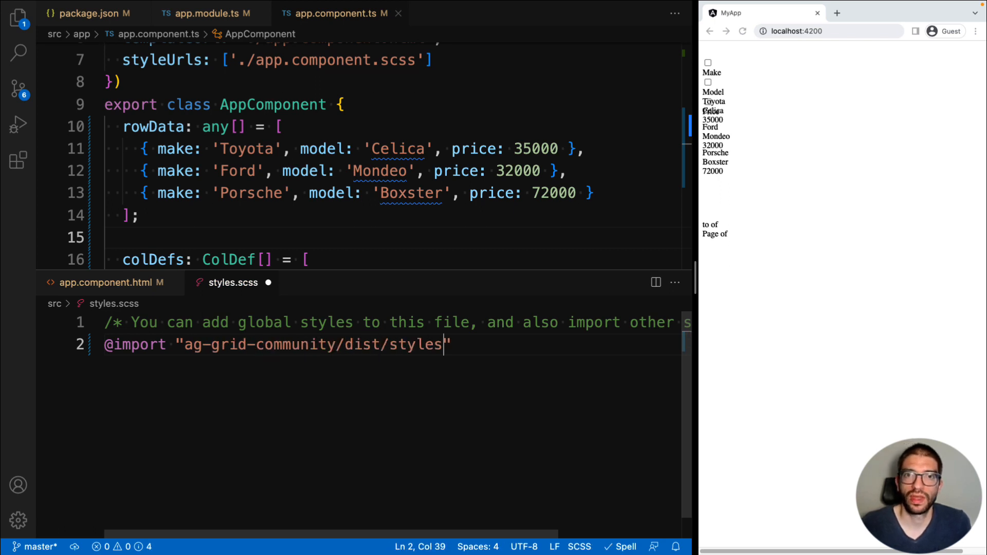
text(/ag-grid.)
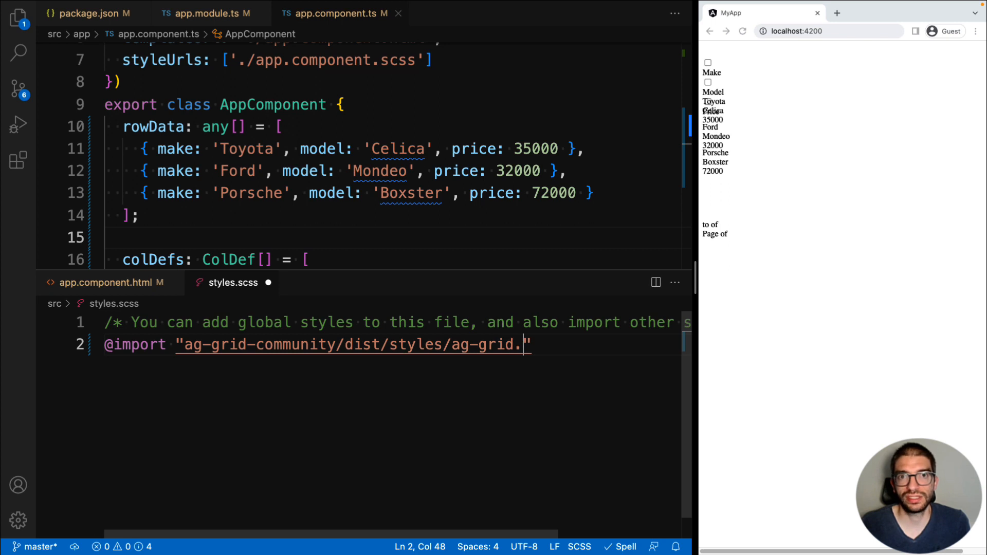
text(css)
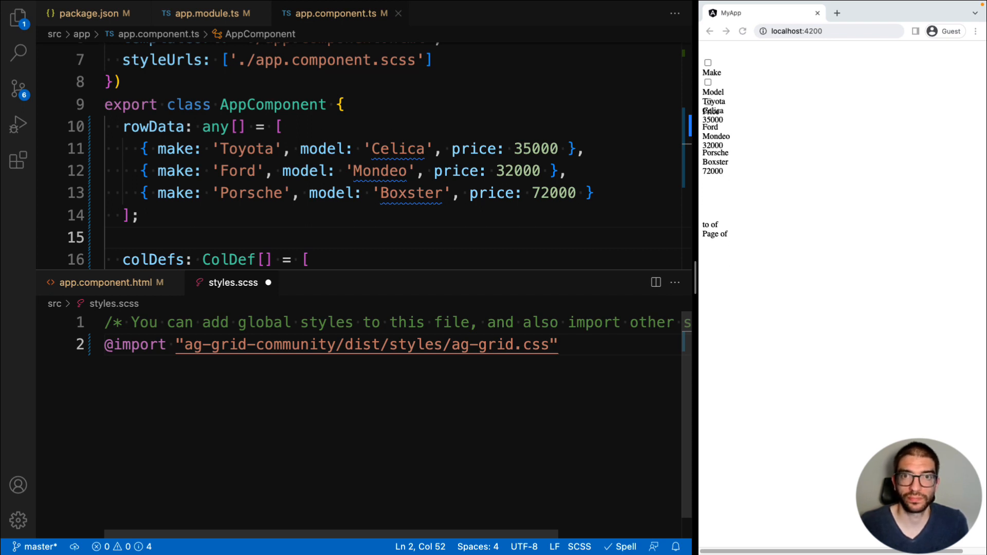
text(@import "ag-gr)
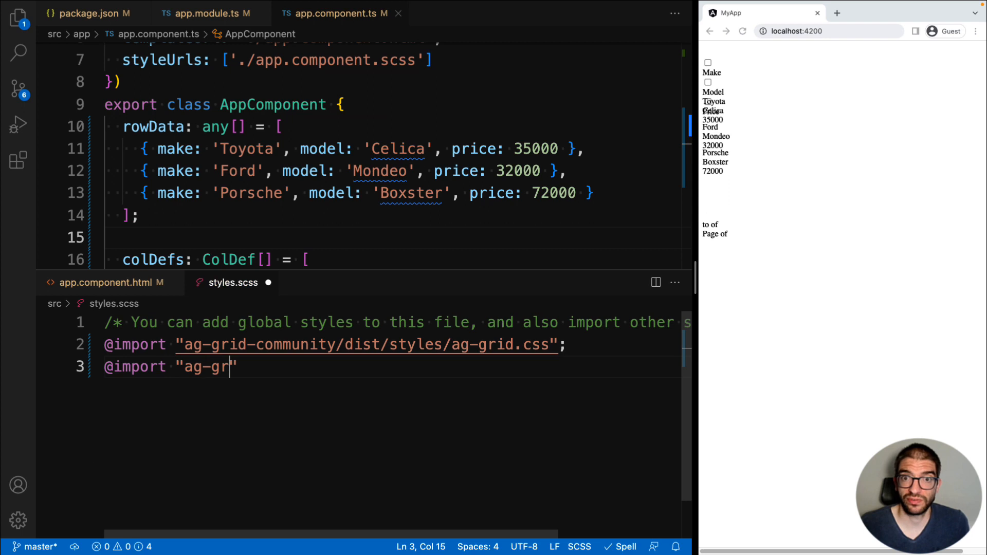
text(id-community/dist/styles/ag-theme-alpine.css)
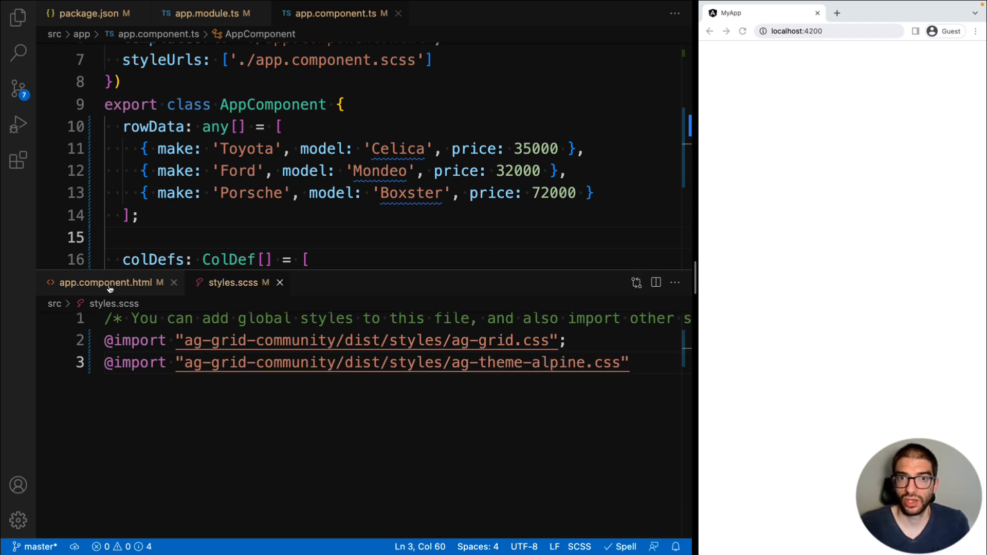
- Give ag-grid-angular class ag-theme-alpine and a 500px height and width
click(107, 282)
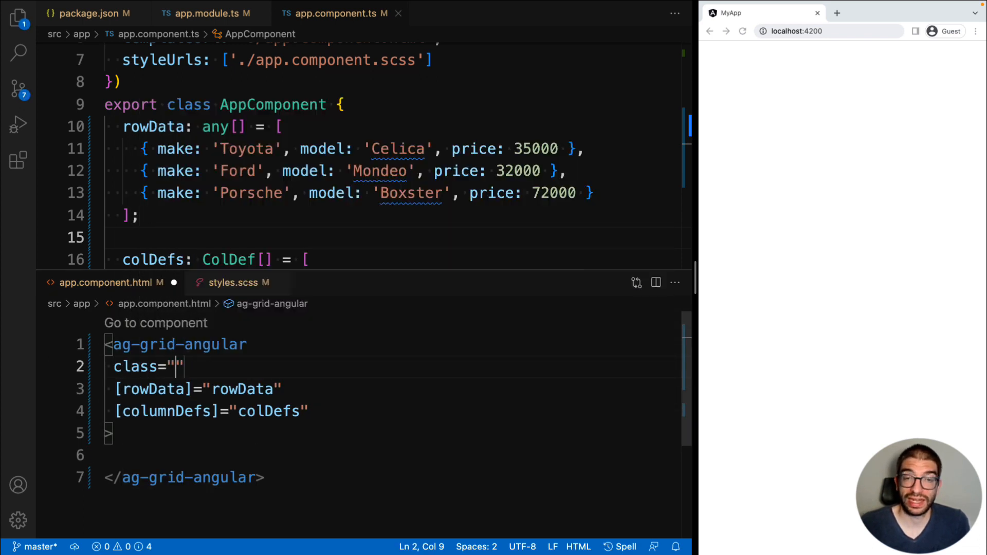
text(ag-theme-alp)
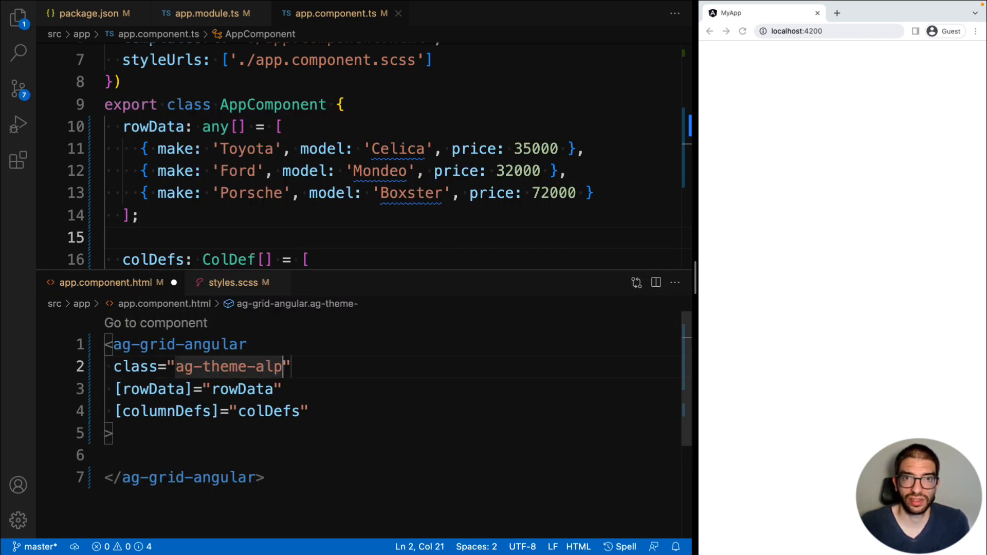
text(ine)
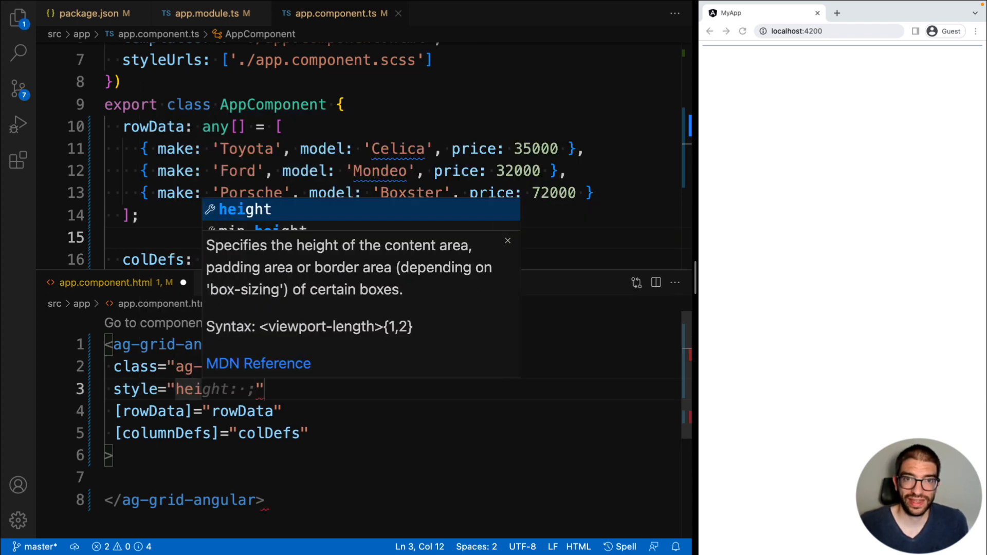
text(500px; width: 500px;)
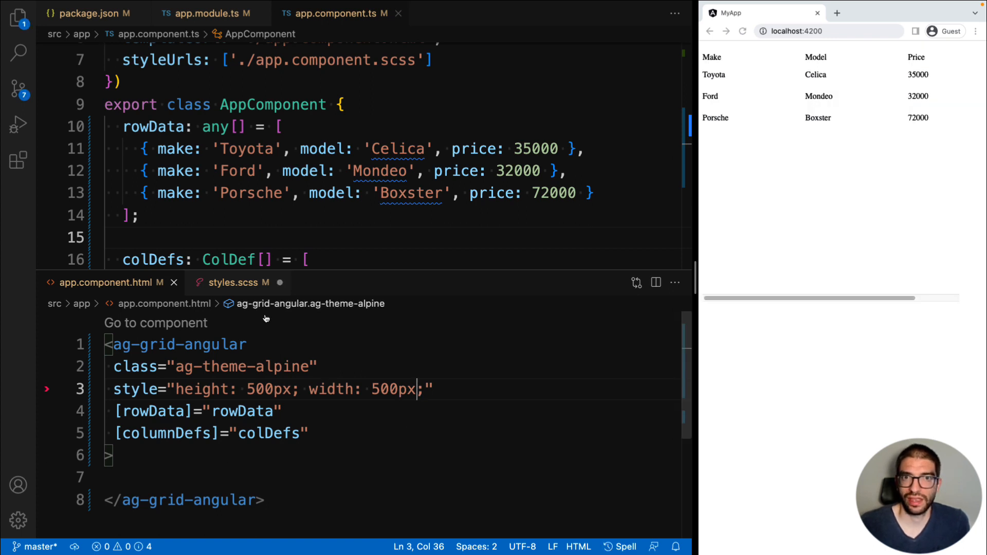
- Try the dark variant by appending -dark to the theme import and the grid's class
click(238, 282)
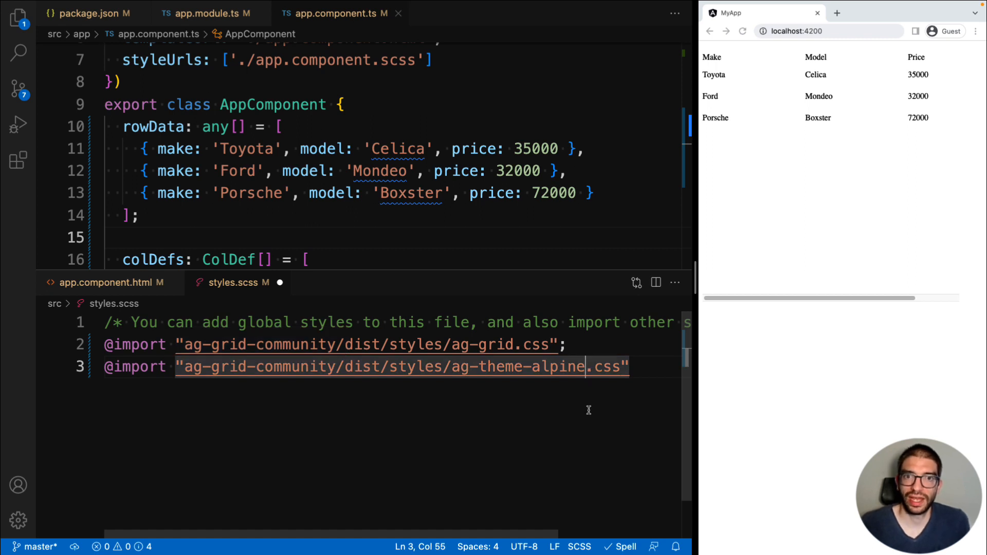
text(-dark)
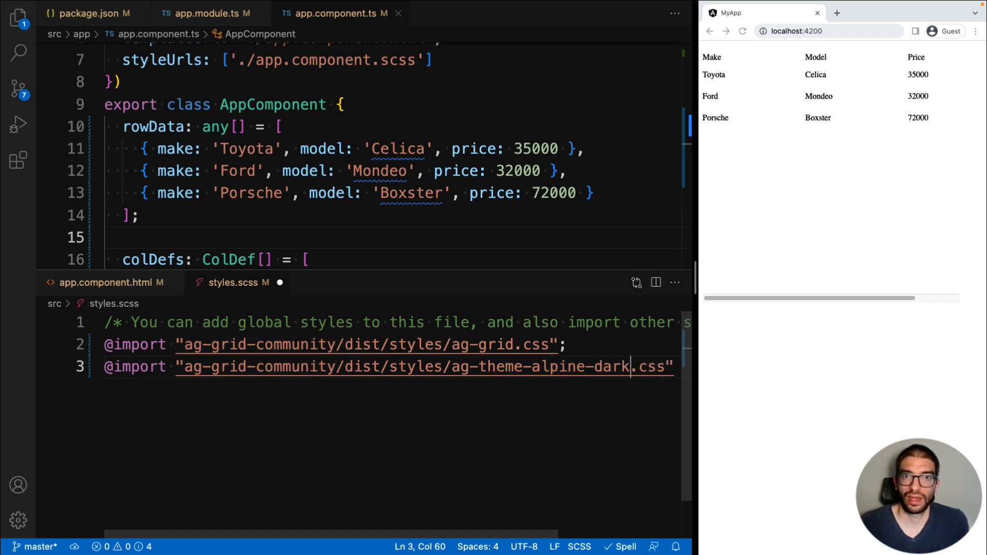
click(101, 282)
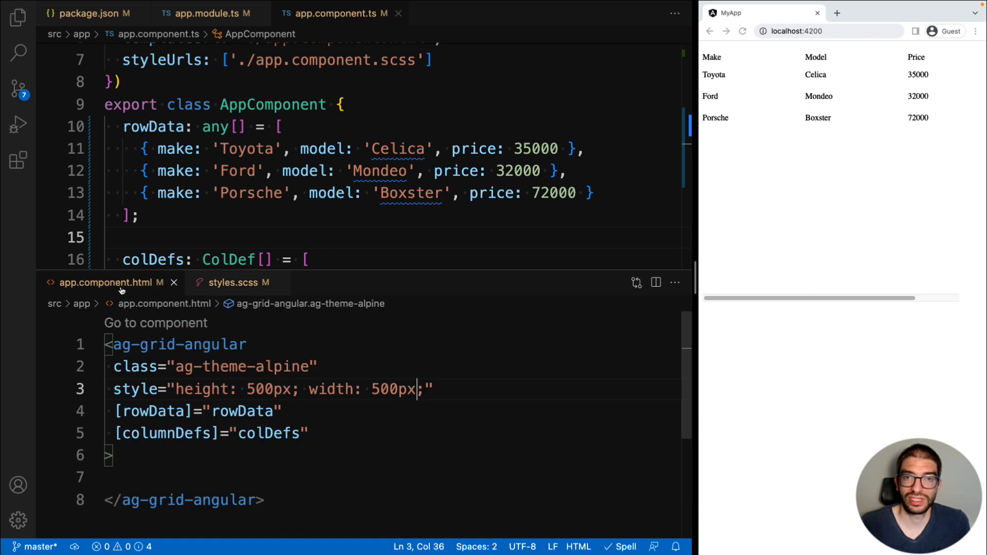
click(312, 366)
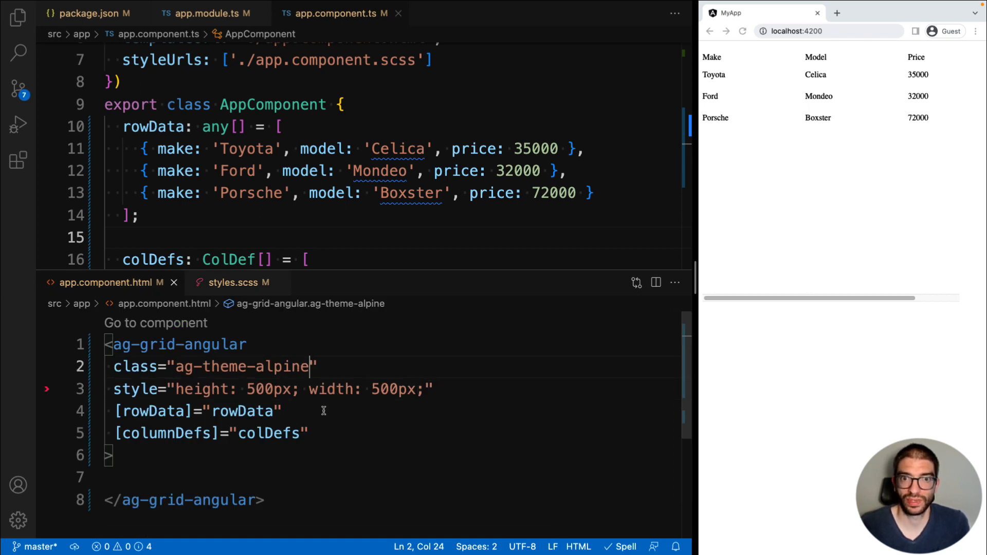
text(-dark)
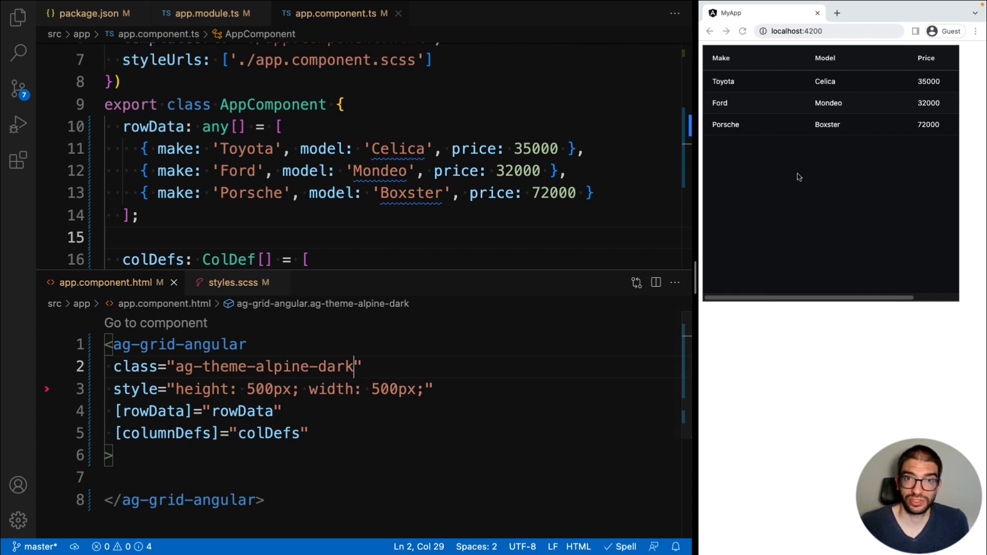
mouse_move(375, 355)
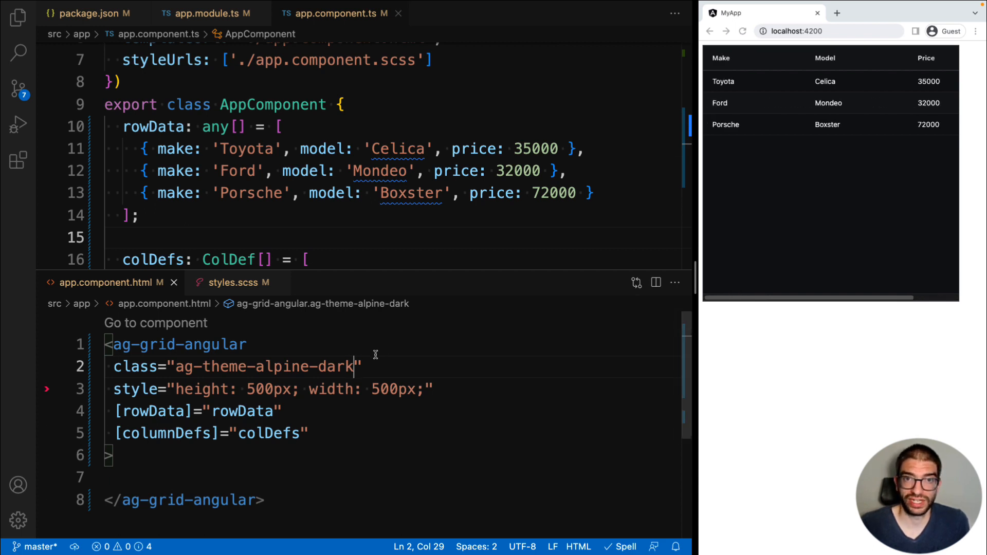
- Restore the ag-theme-alpine.css import and confirm the grid uses class ag-theme-alpine
click(237, 282)
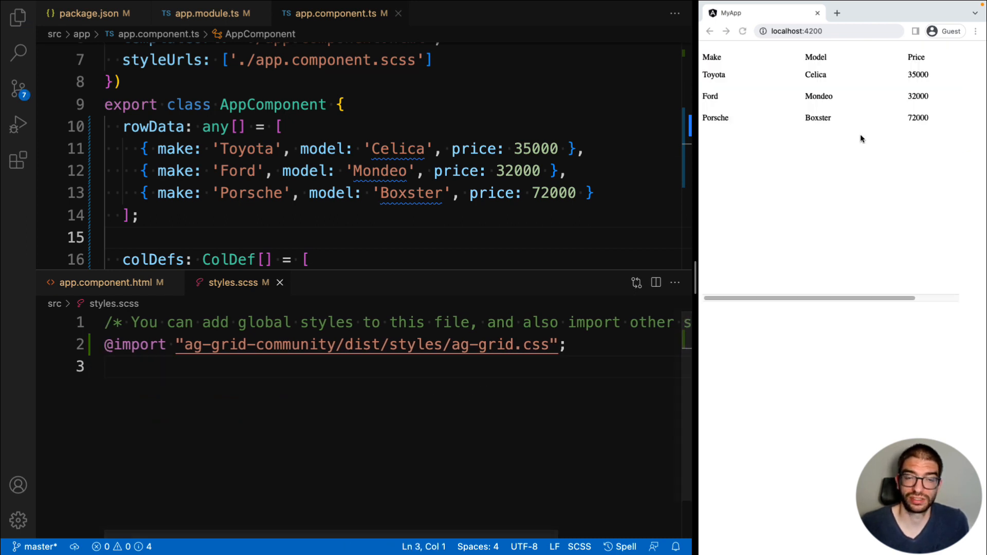
mouse_move(797, 197)
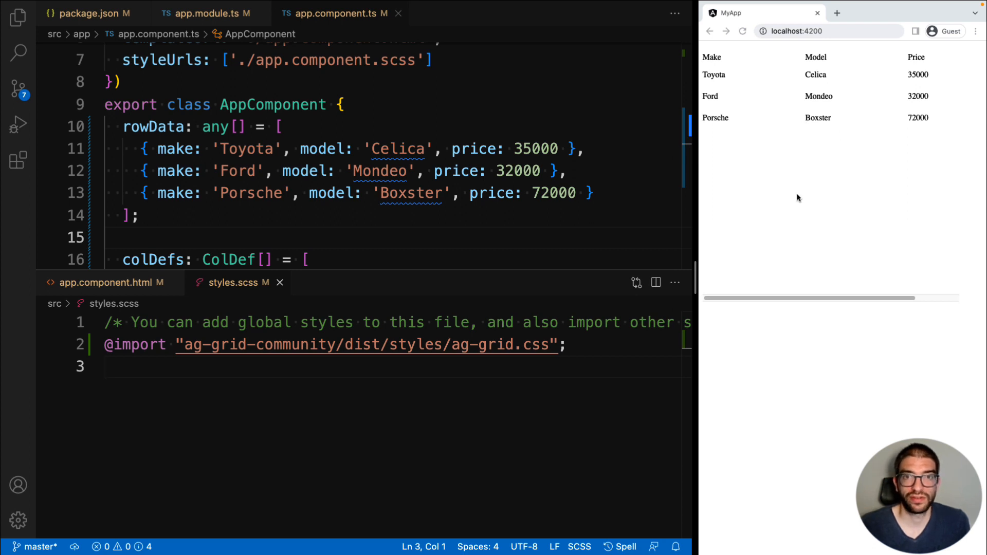
mouse_move(657, 240)
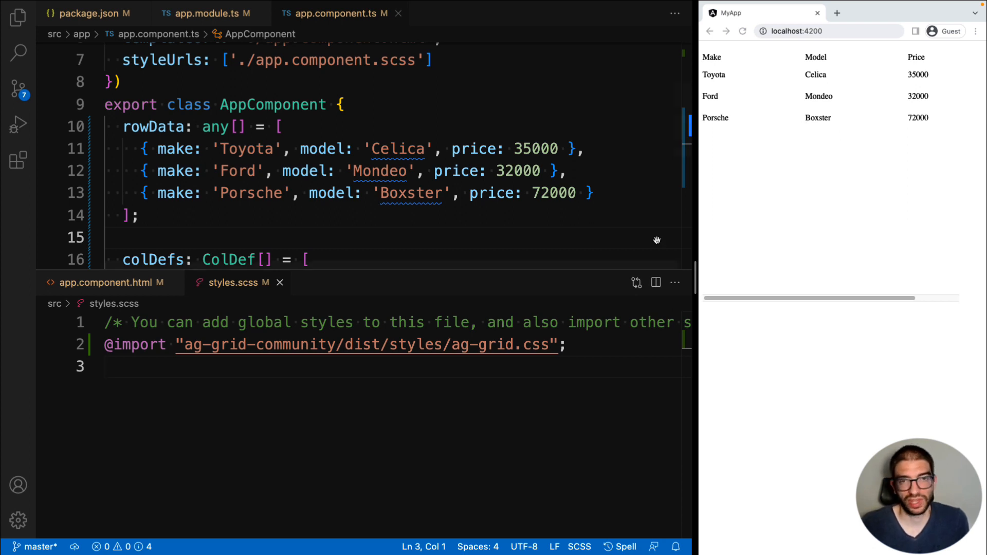
text(@import "ag-grid-community/dist/styles/ag-theme-alpine.css")
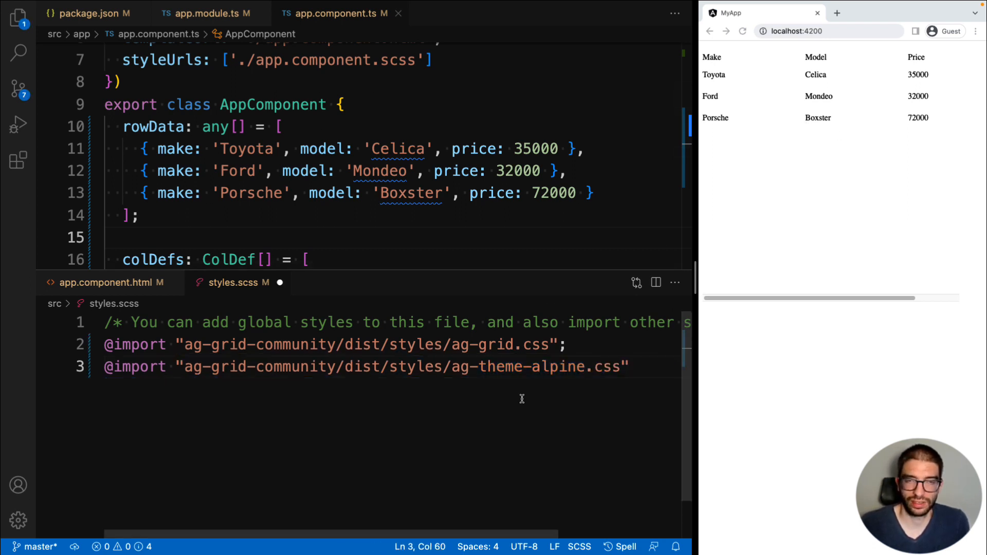
click(104, 282)
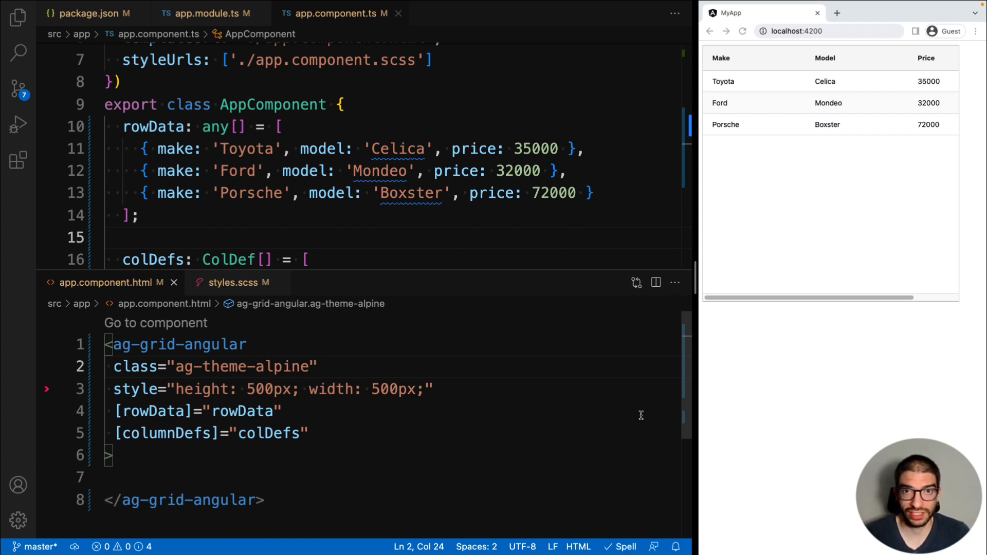
click(310, 367)
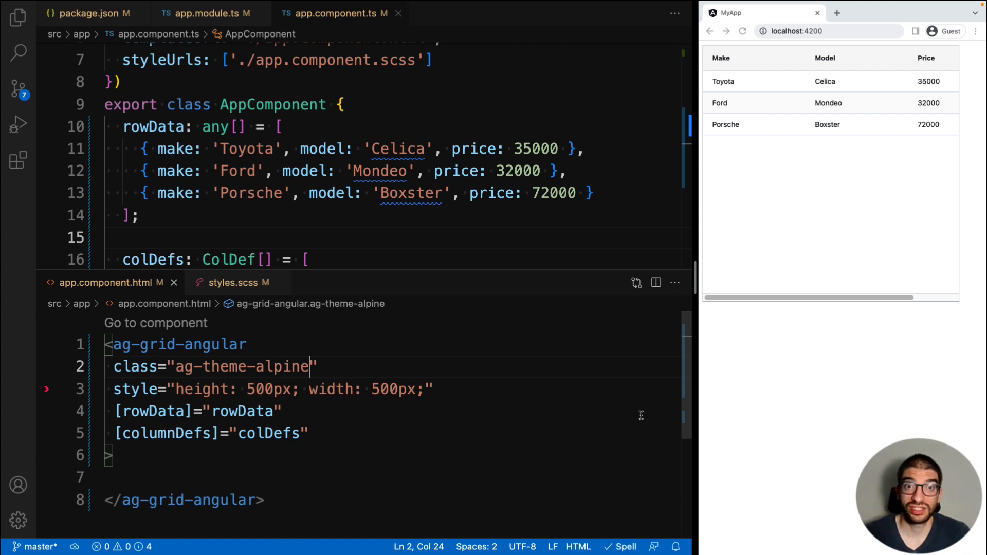
click(208, 13)
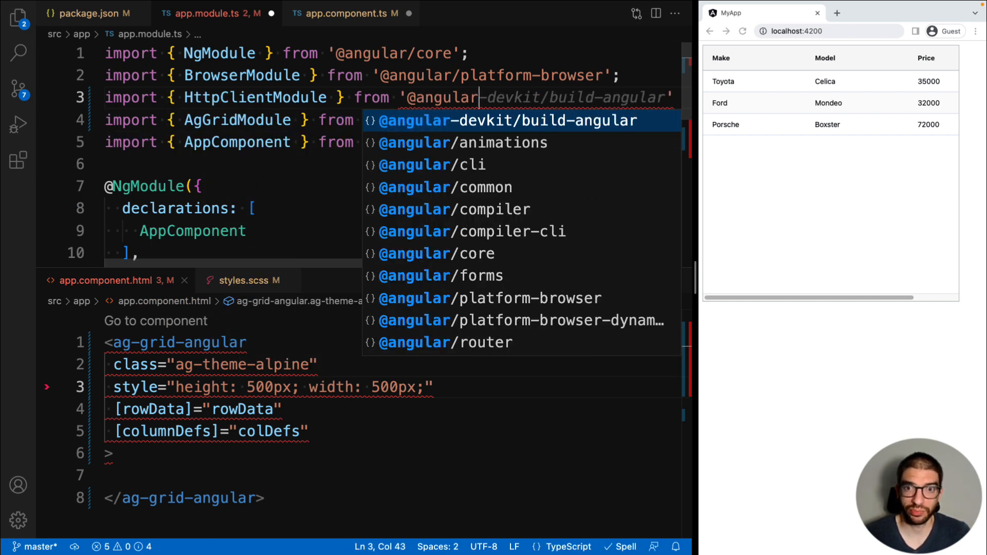
- Import HttpClientModule, inject HttpClient, and fetch rowData$ as an Observable<any[]> bound with async
click(344, 14)
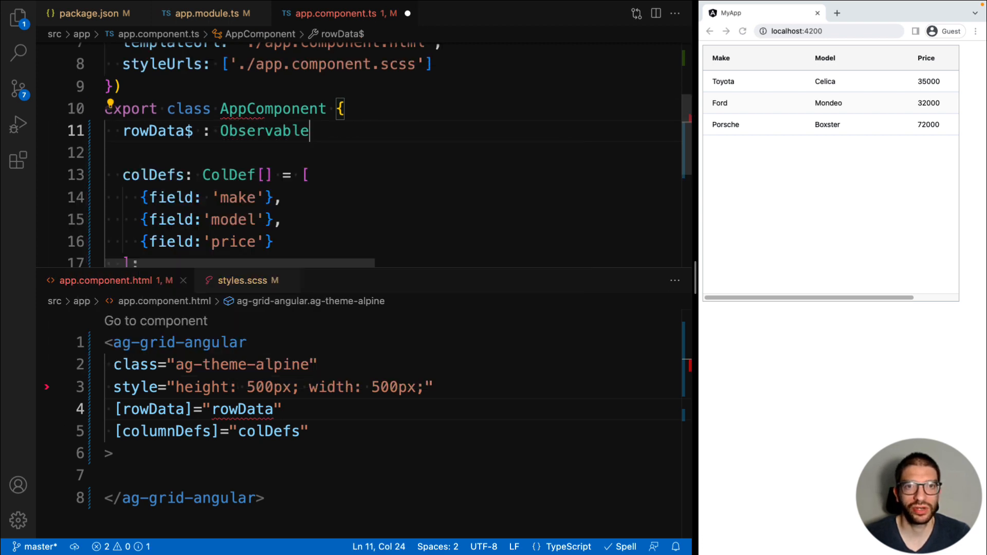
text(<any[]>;)
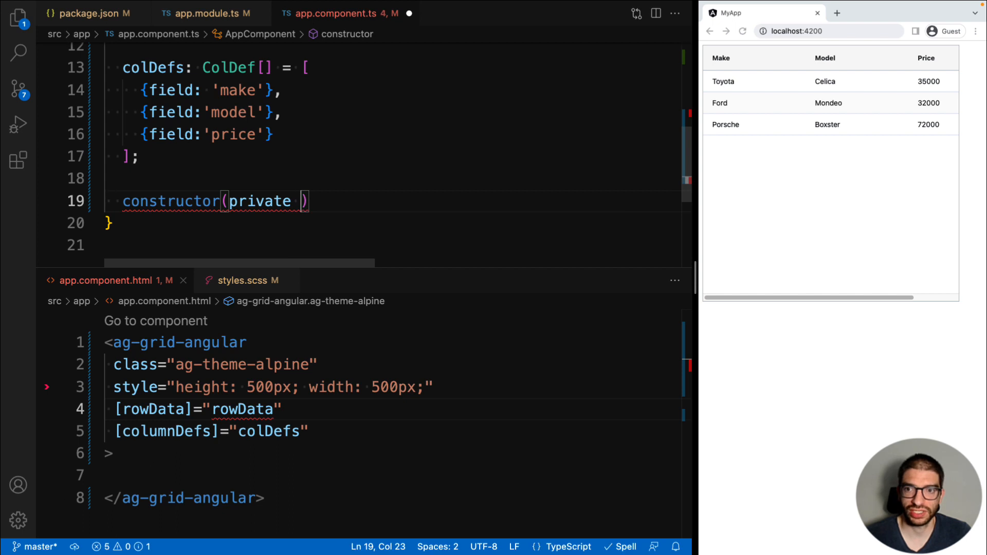
text(http: HttpClient)
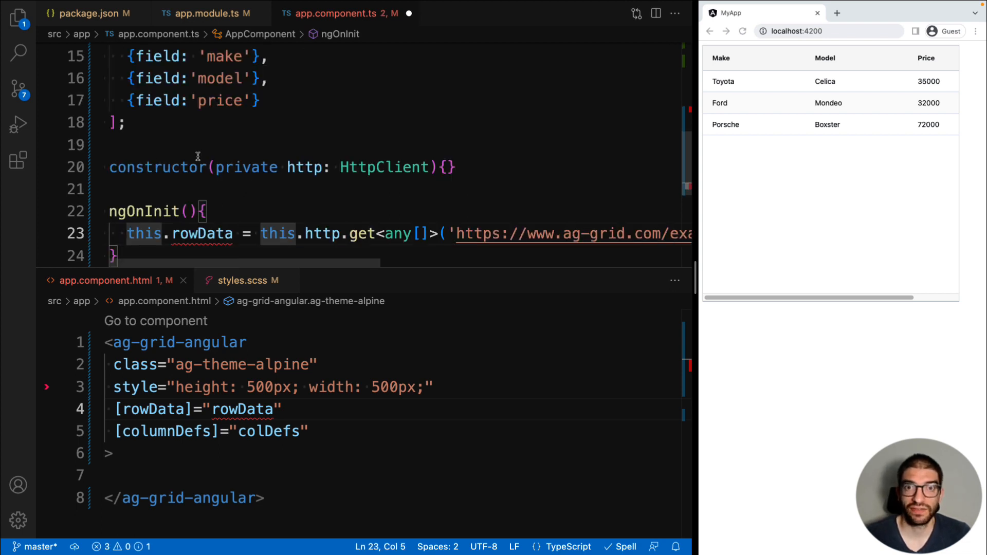
text($!: Observable<any[]>;)
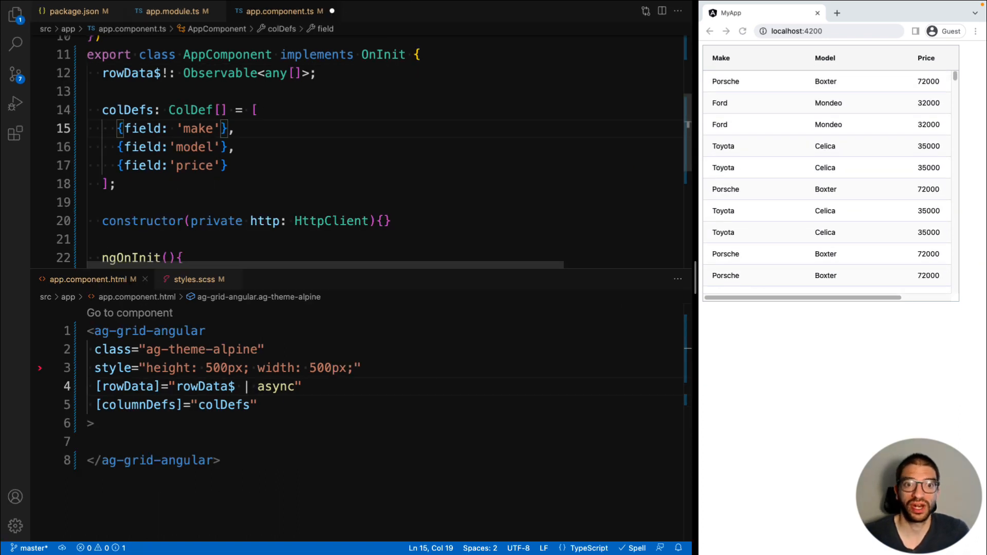
- Mark the columns sortable and filterable per column and try the filter in the app
text(, sortable)
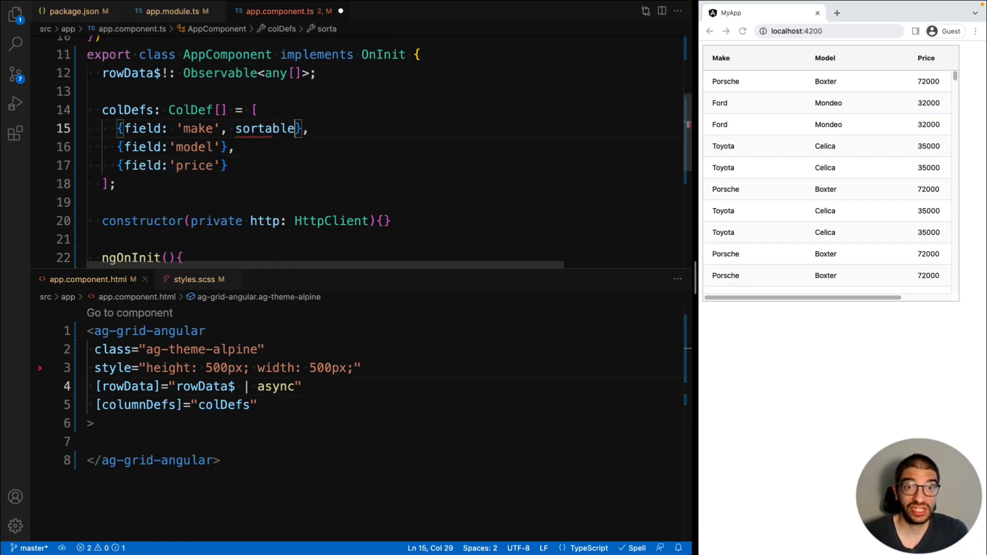
text(: true,)
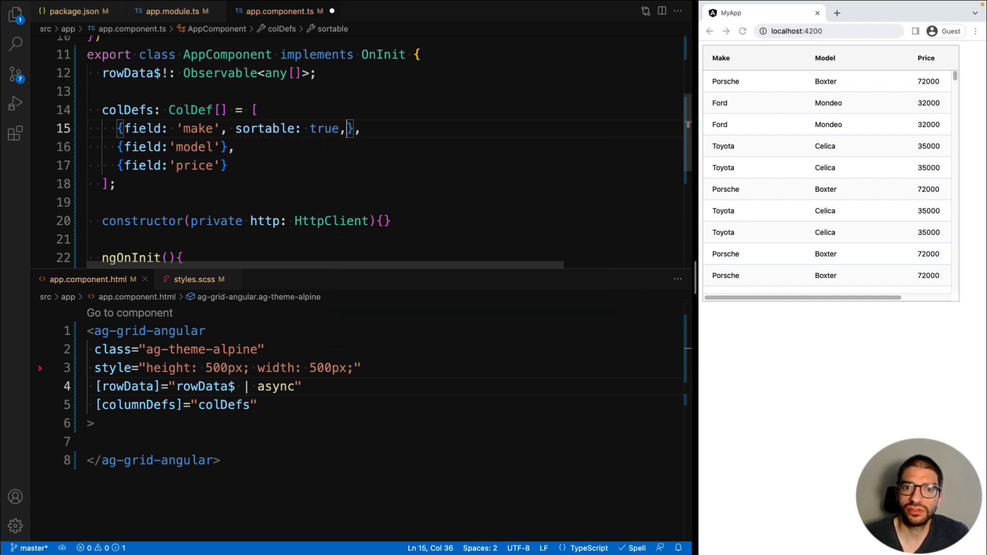
text(filter:)
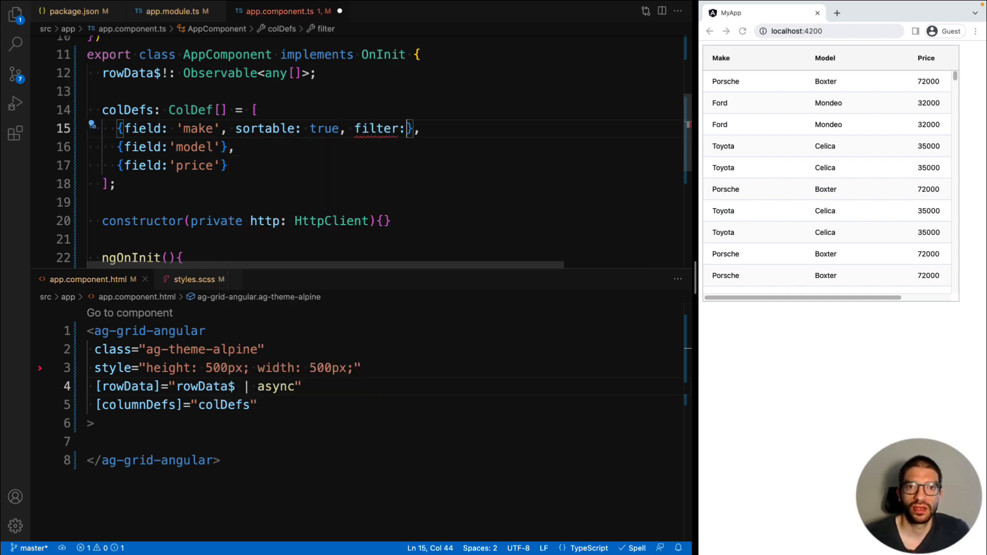
text(true)
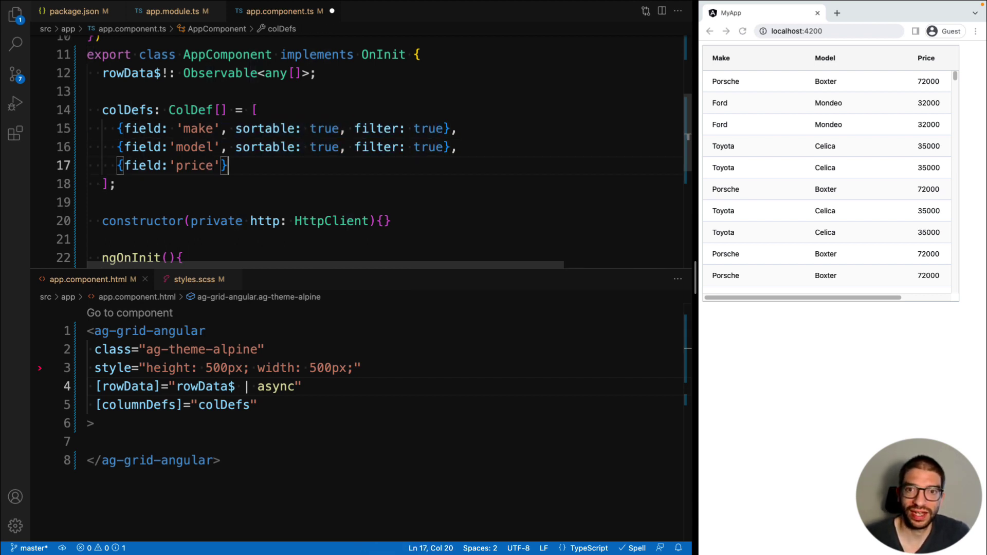
text(, sortable: true, filter: true)
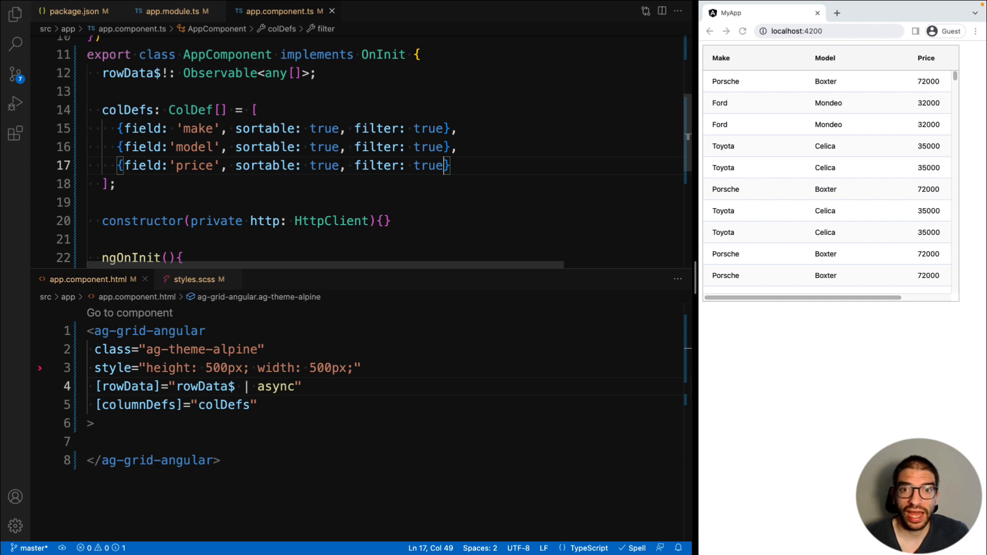
click(825, 57)
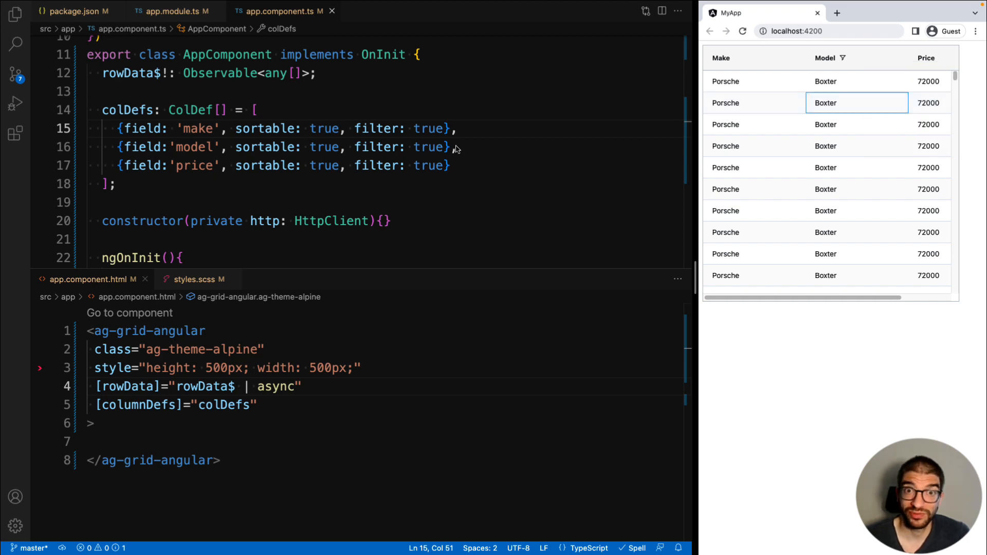
mouse_move(238, 133)
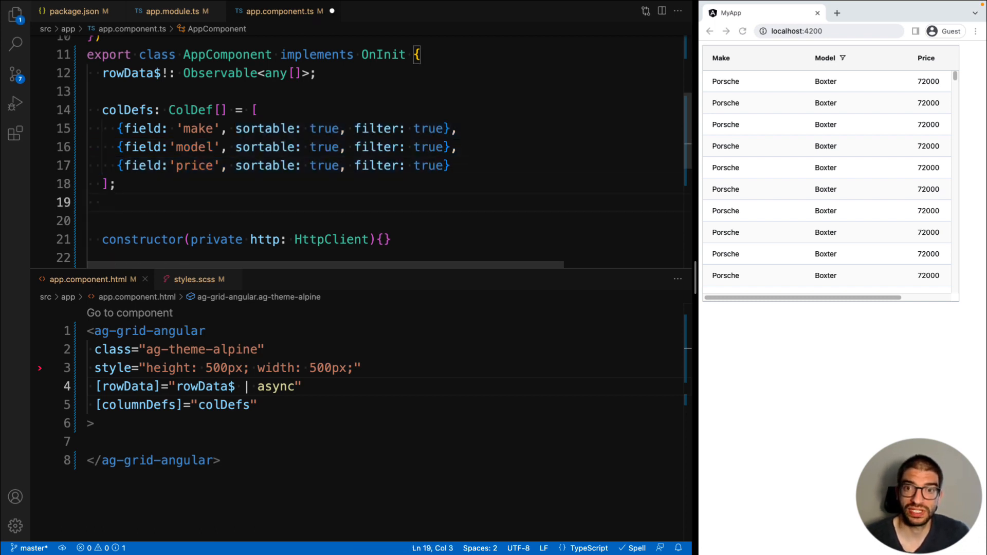
- Move sortable and filter into a shared defaultColDef: ColDef bound on ag-grid-angular
text(defaultColDef: ColDef = {)
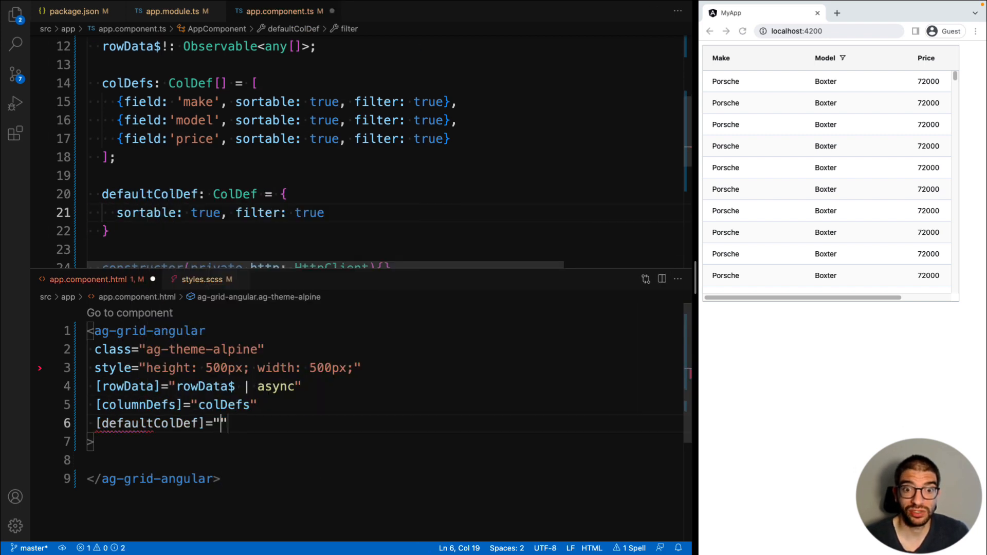
text(defaultColDef)
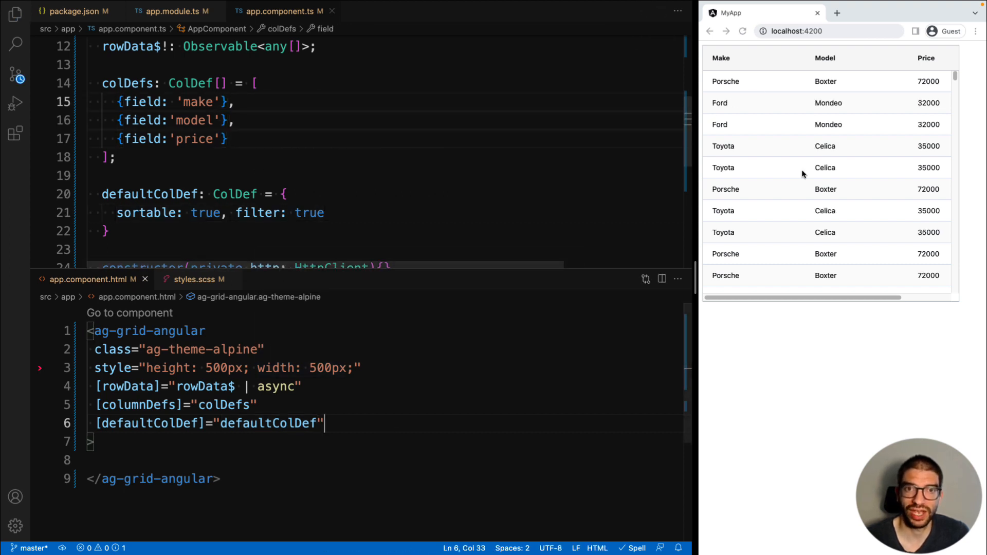
mouse_move(852, 64)
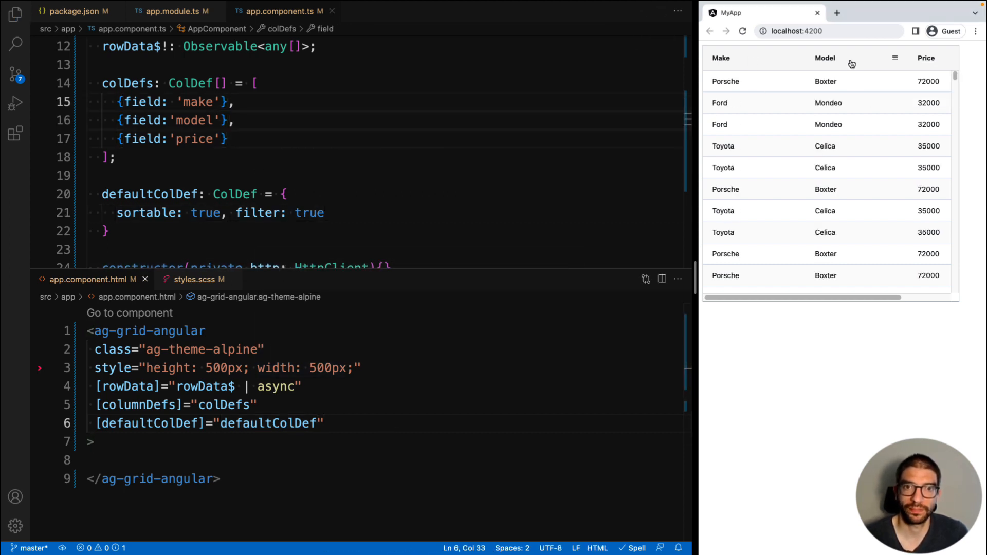
mouse_move(488, 219)
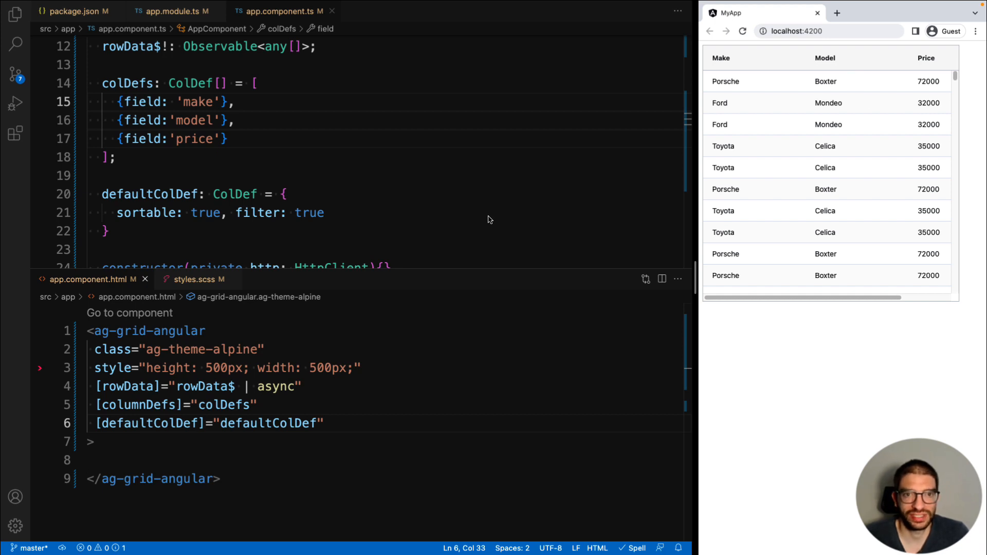
mouse_move(488, 217)
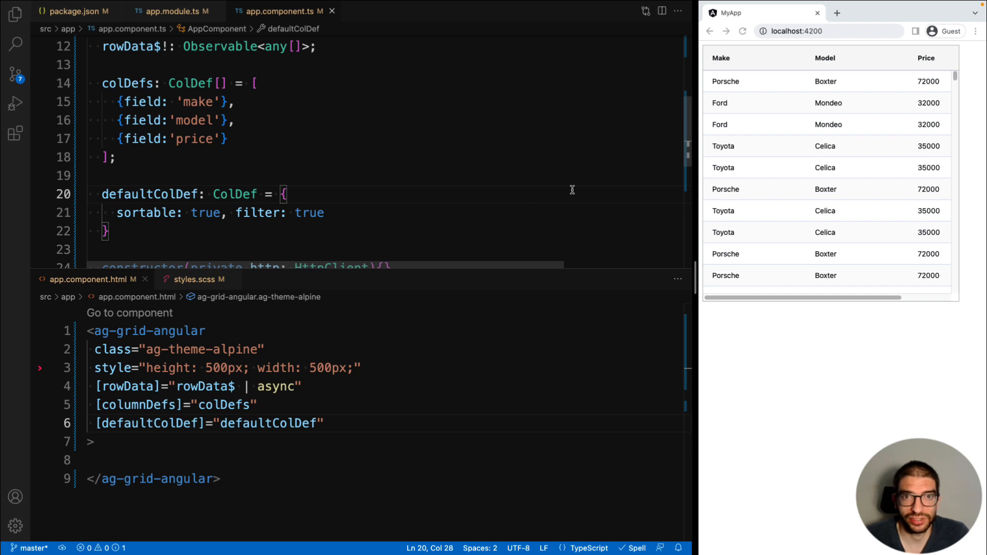
- Set rowSelection to 'multiple' and select several rows in the browser grid
click(326, 423)
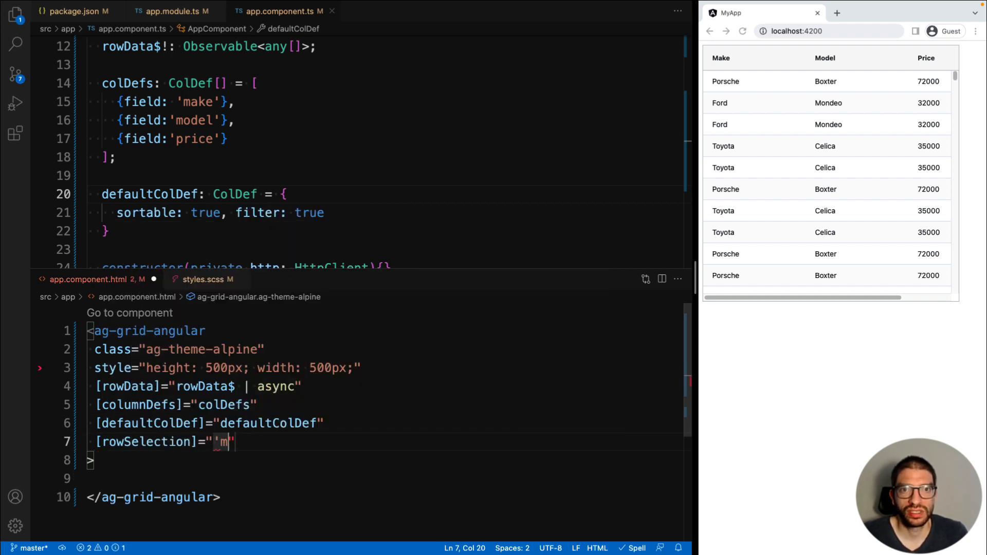
text(ultiple')
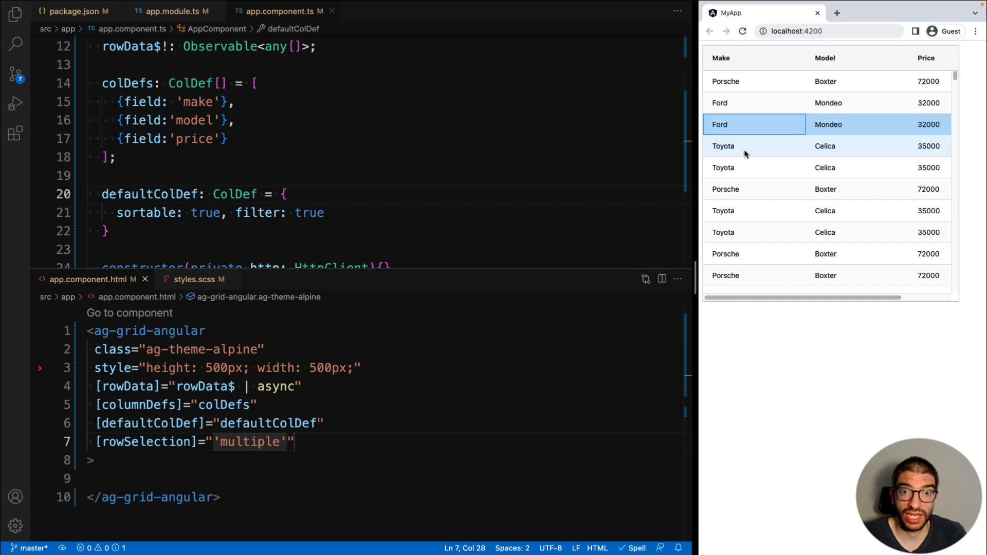
click(742, 210)
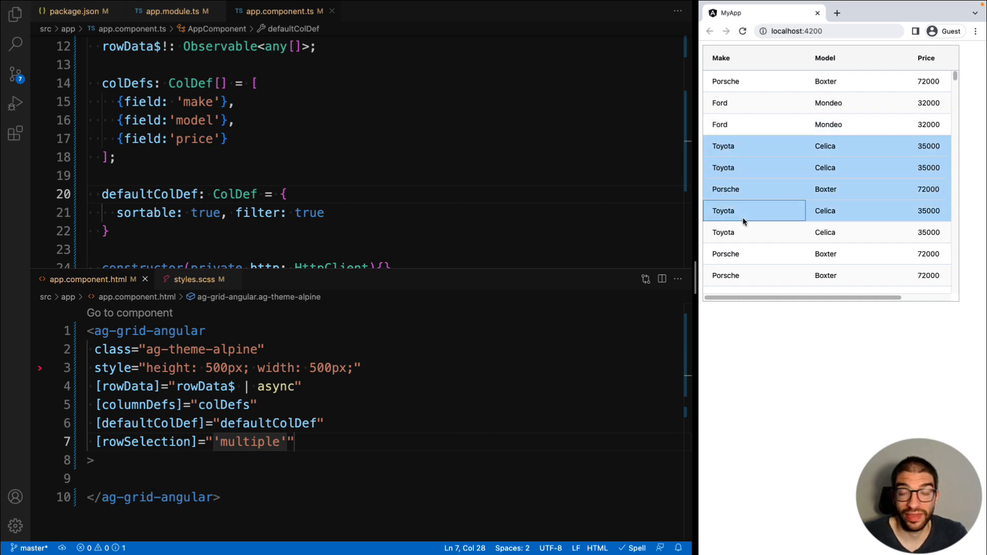
click(754, 103)
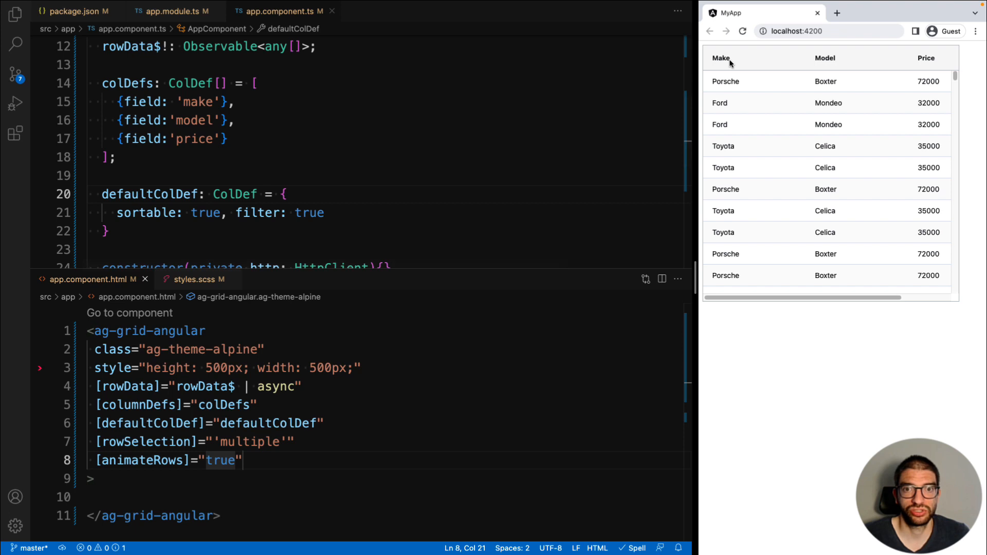
- Enable animateRows and sort by Make twice to watch rows animate into place
click(721, 58)
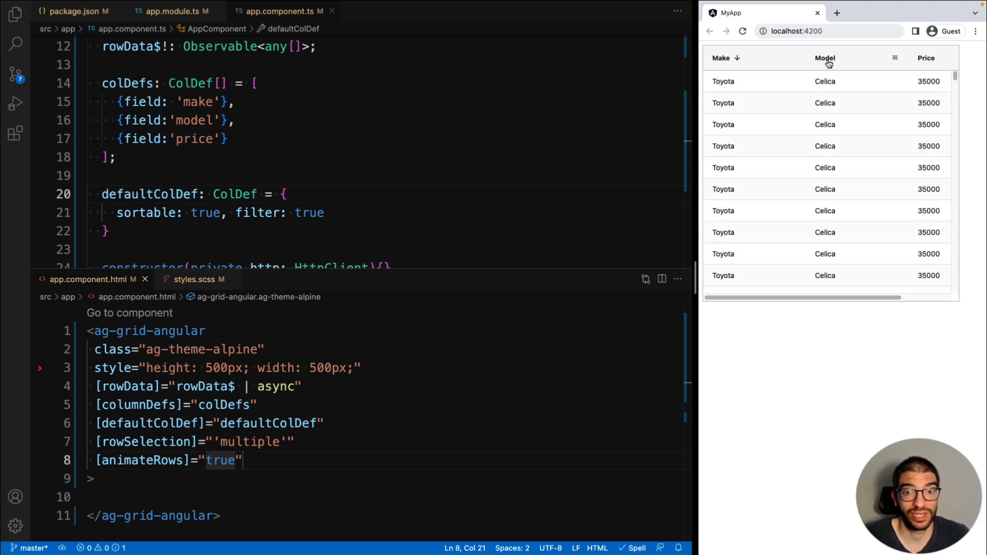
click(721, 58)
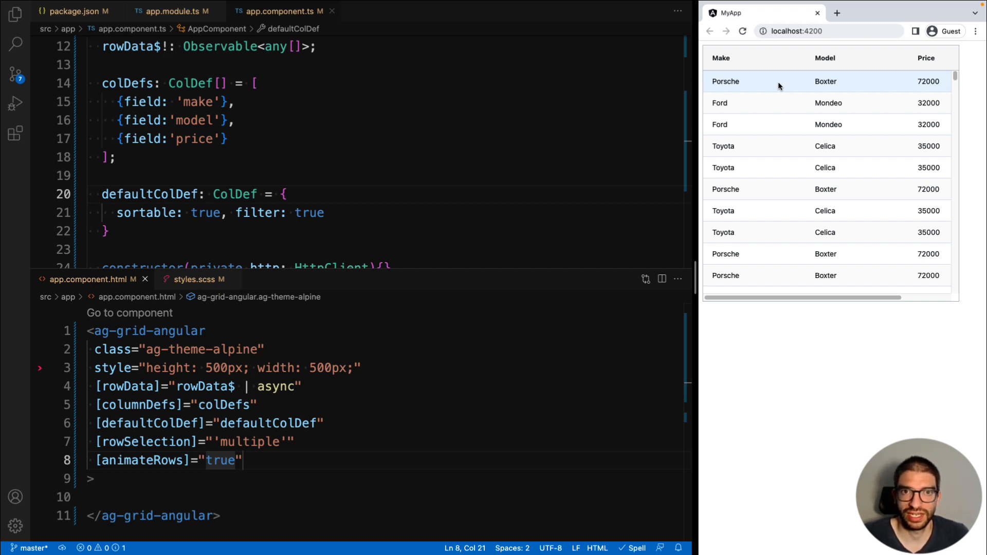
click(282, 229)
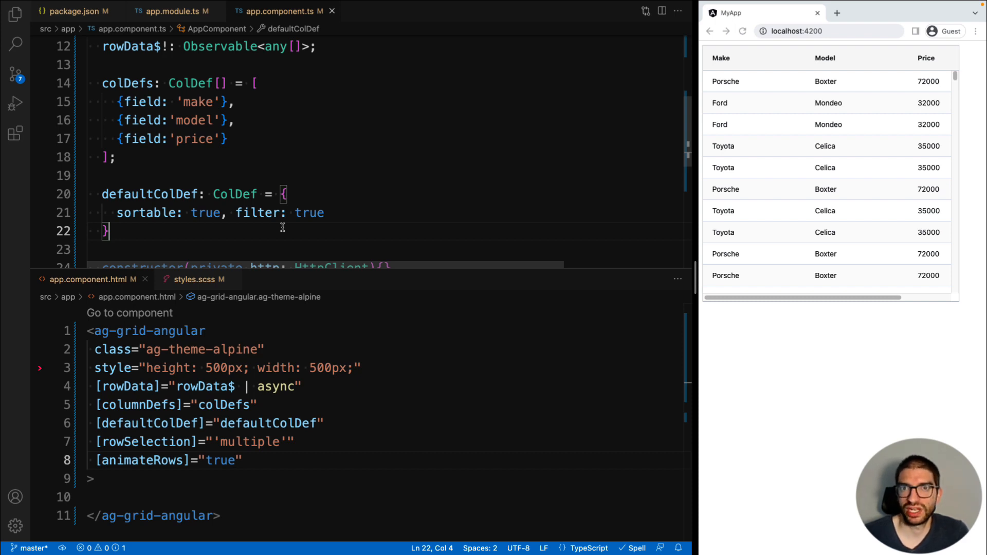
- Add onCellClicked(event: CellClickedEvent) logging the event and bind (cellClicked) in the template, then click a cell
scroll(down, 3)
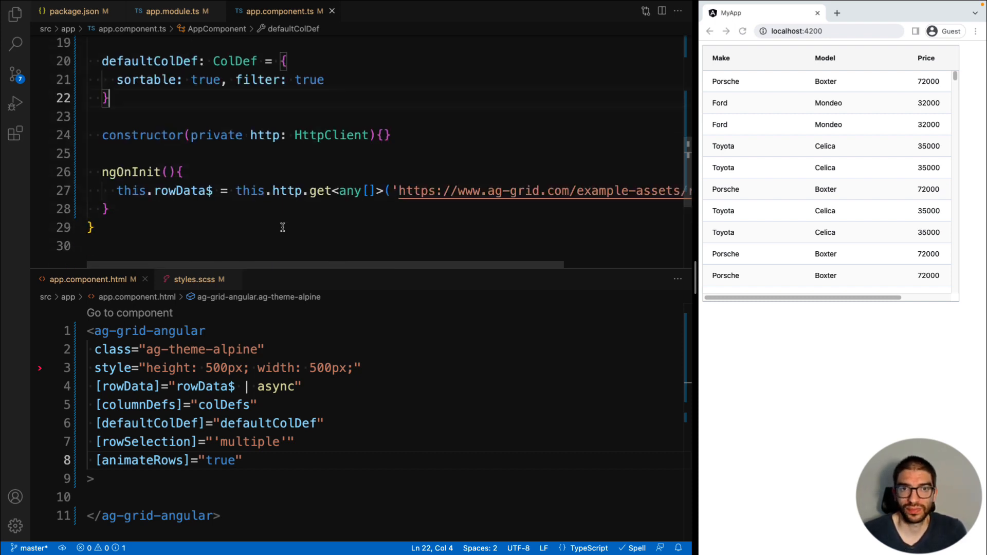
text(onCell)
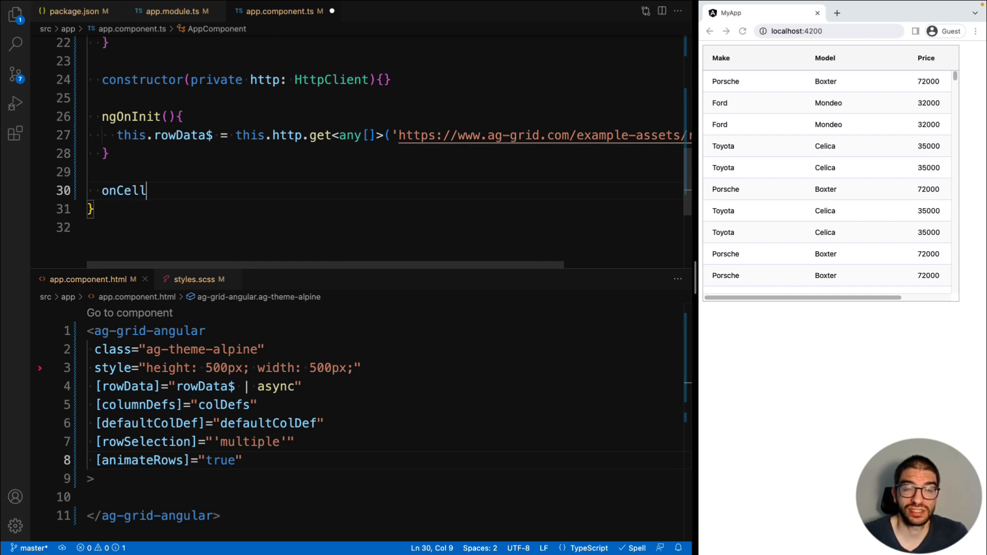
text(Clicked(event))
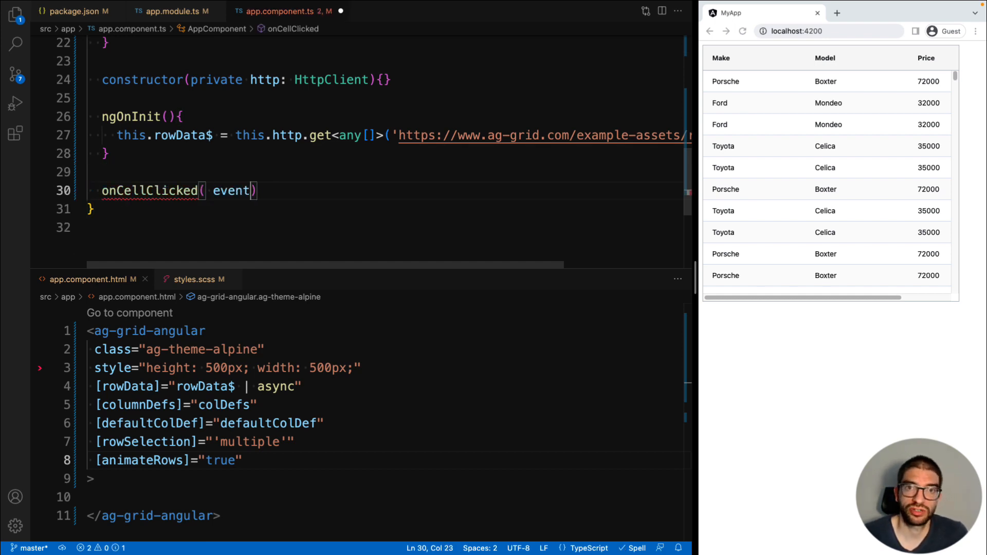
text(: CellClickedEvent)
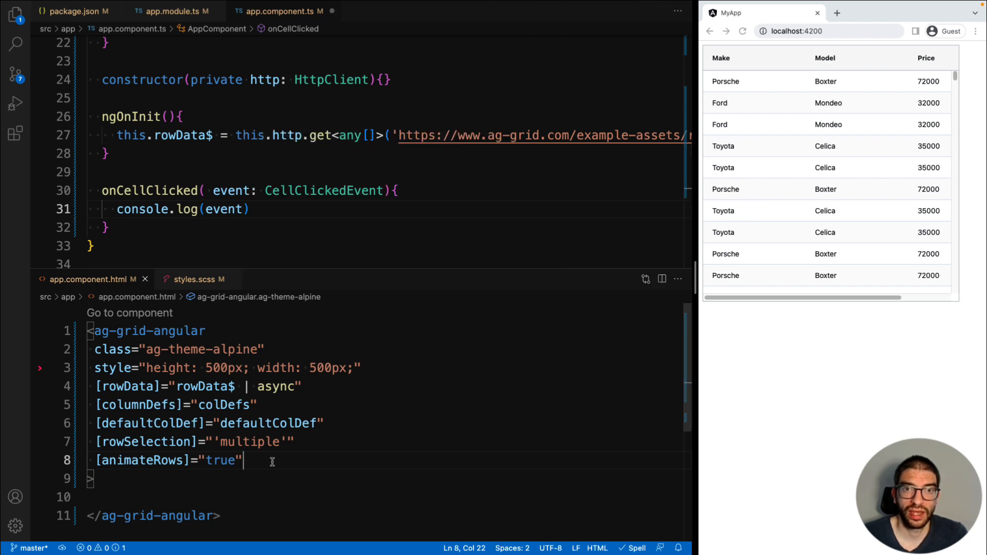
text((cellClicked)="onCellClick")
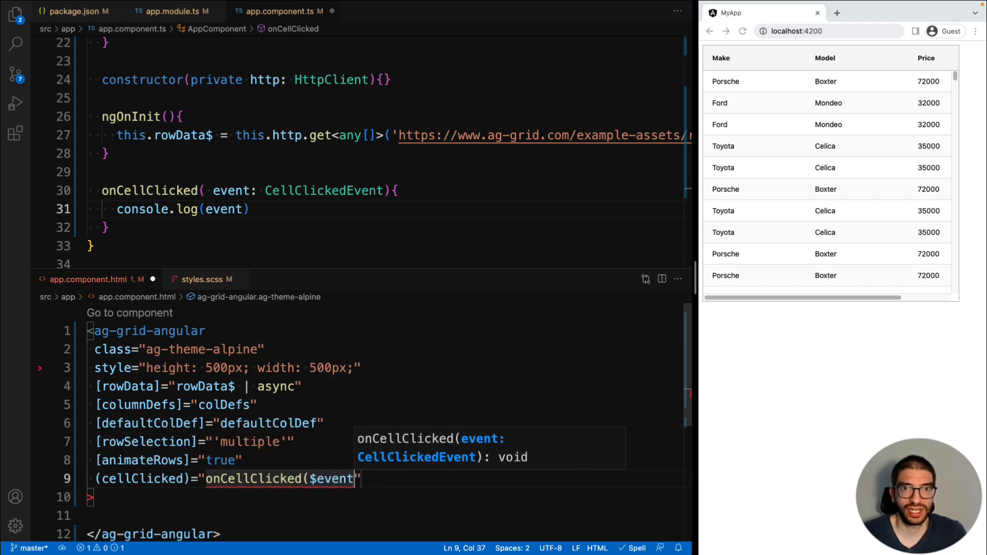
click(754, 145)
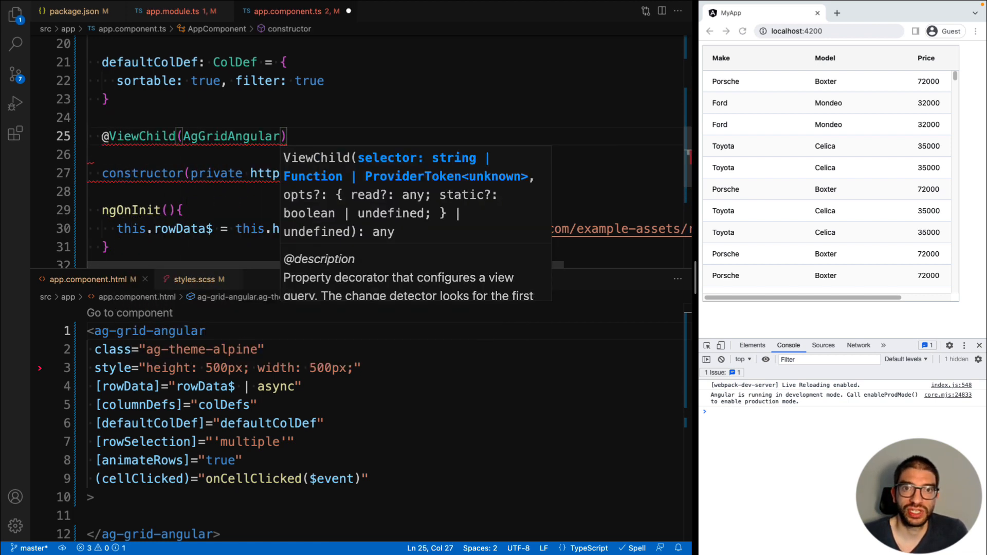
text(agGrid!:)
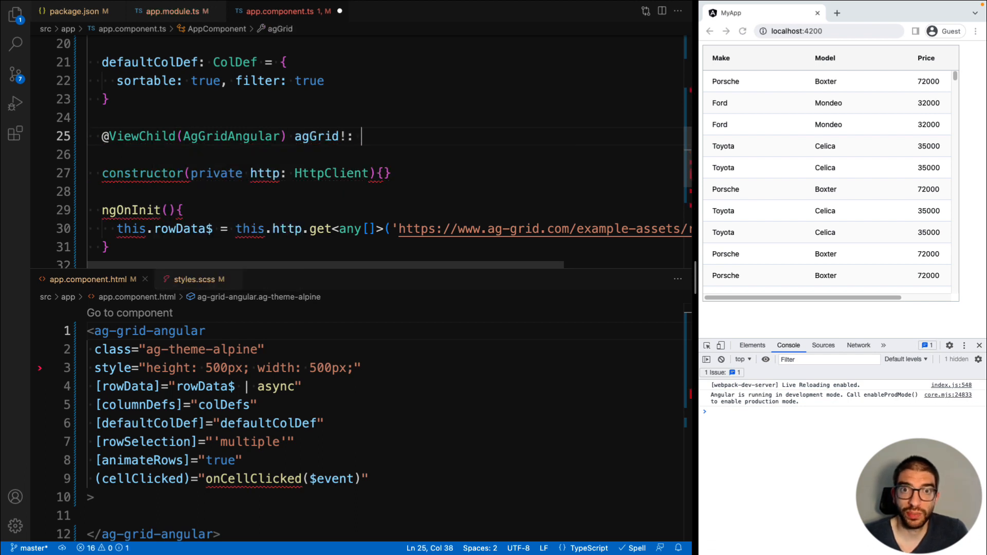
text(AgGridAngular;)
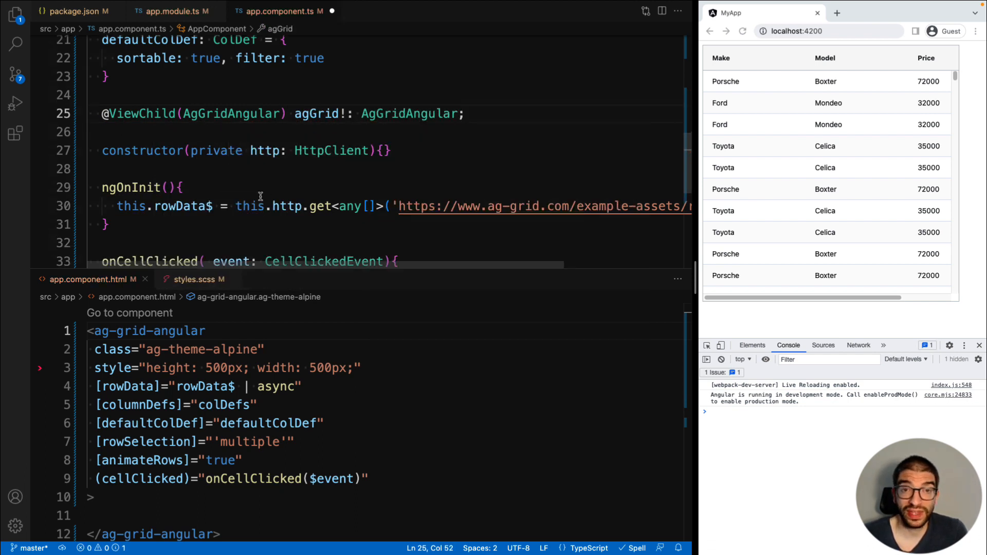
scroll(down, 3)
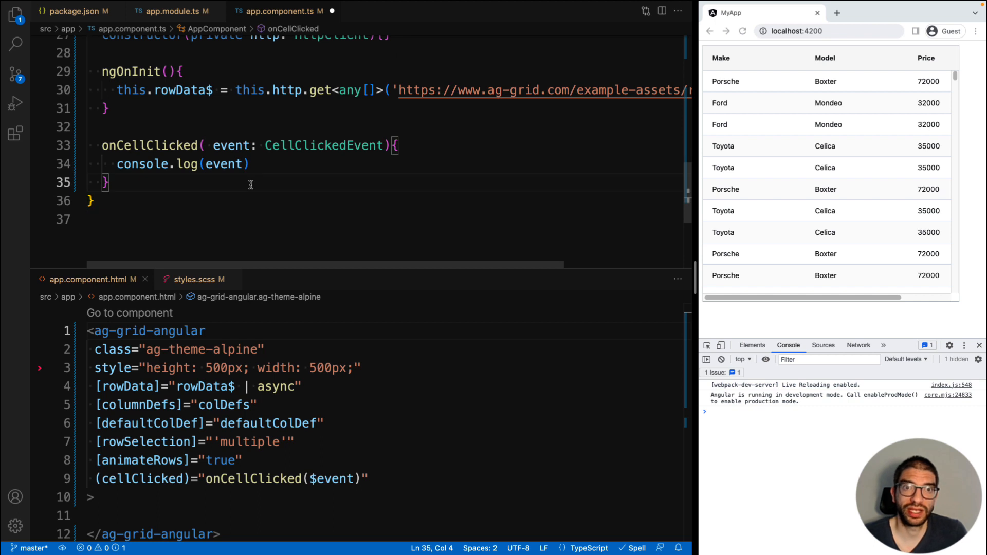
key(Enter)
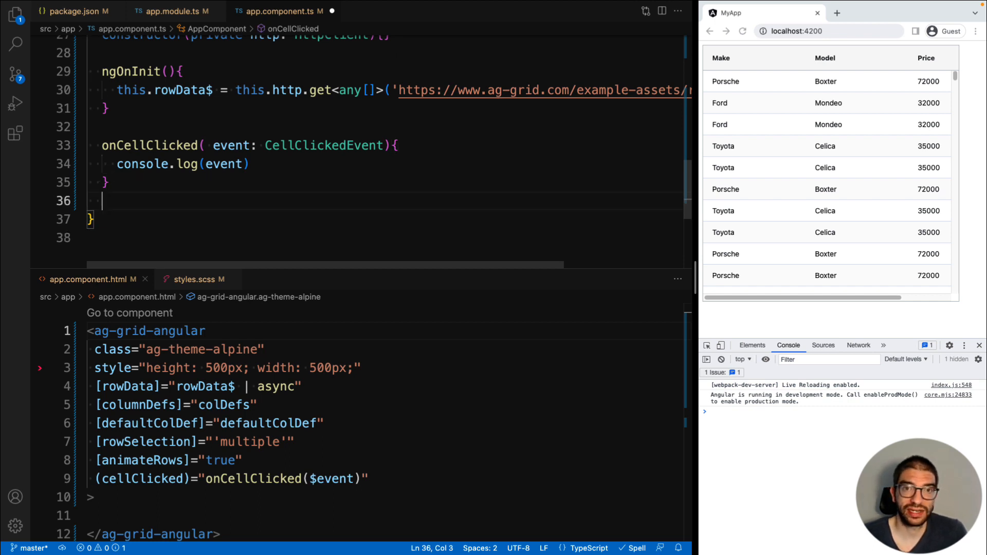
- Add a clearSelection() method calling this.agGrid.api.deselectAll()
text(clearSel)
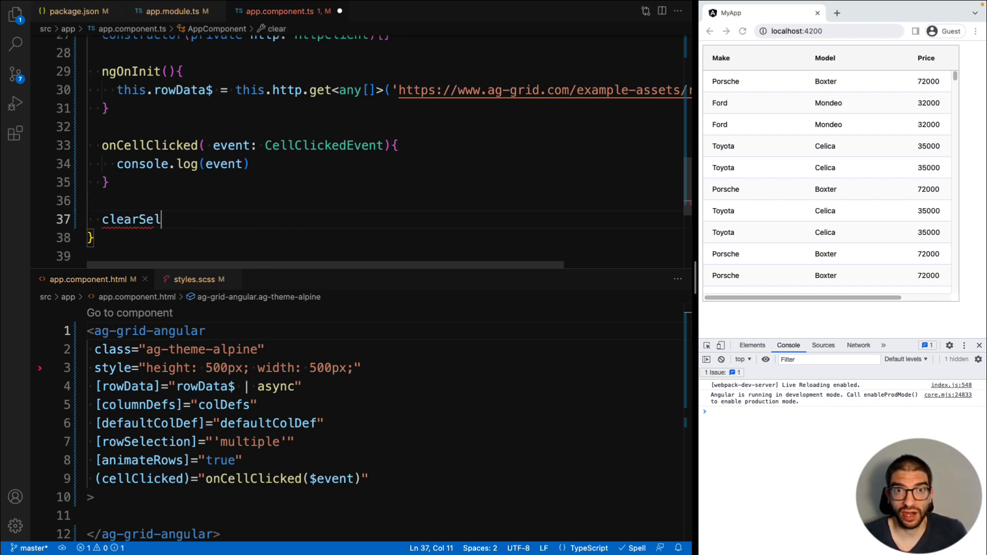
text(ection())
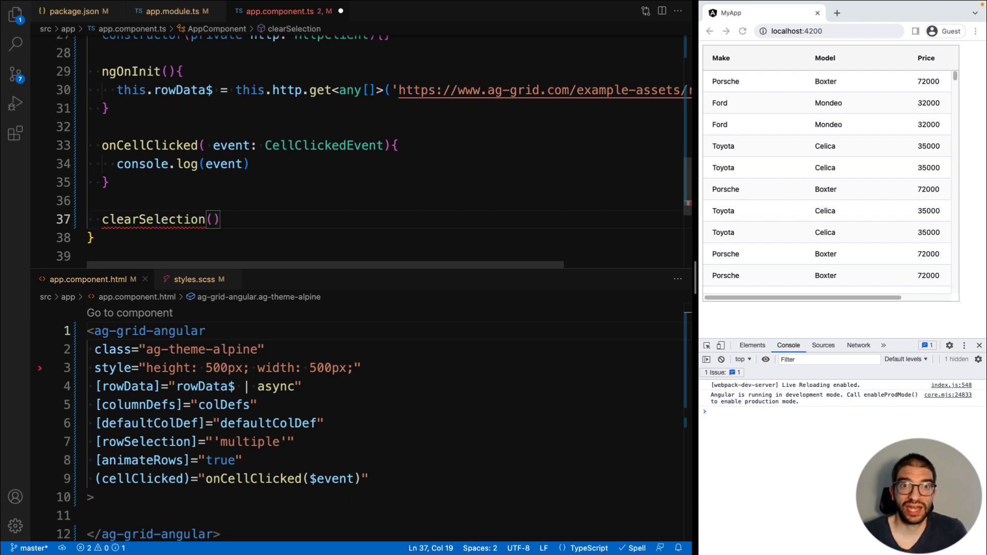
text(this.g)
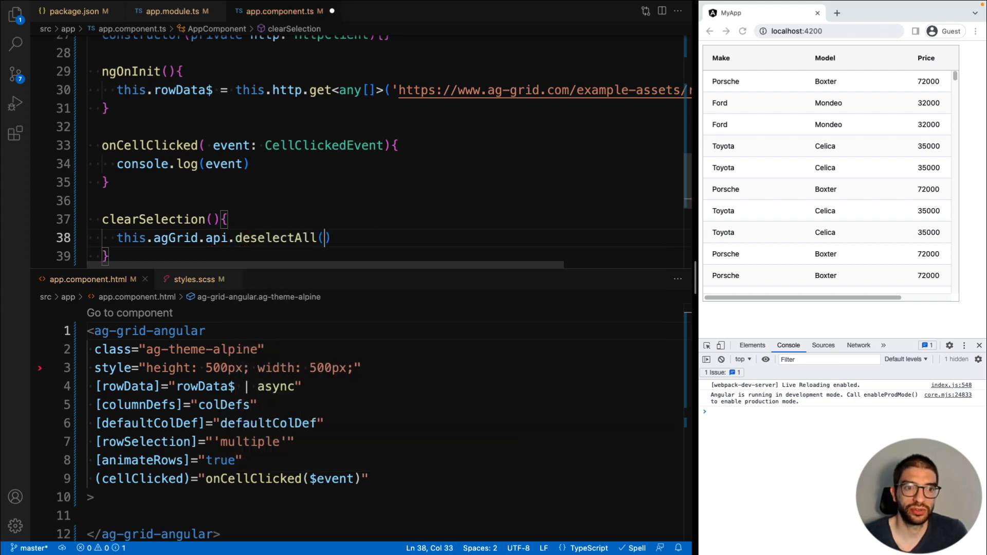
text();)
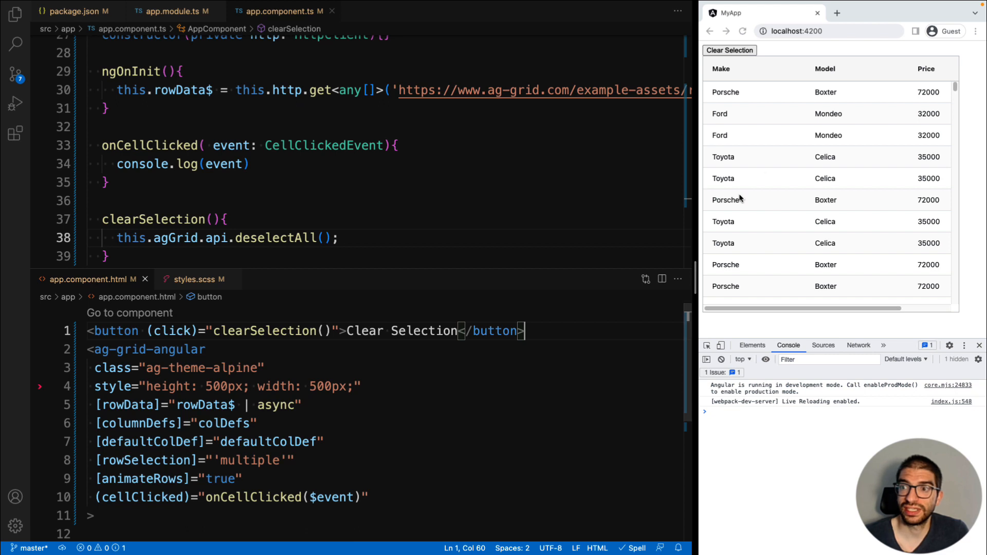
- Select the Ford and Porsche rows in the browser and clear them with the Clear Selection button
click(743, 135)
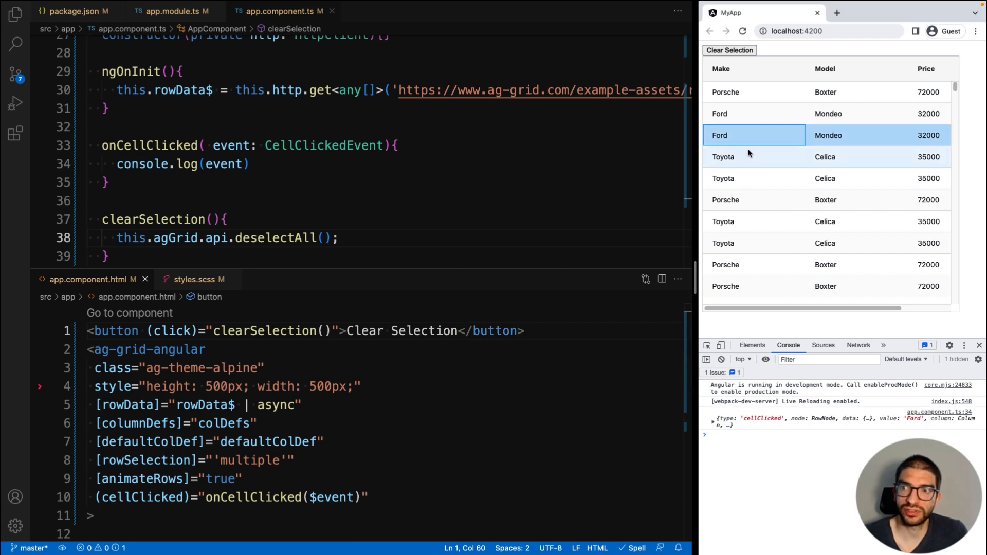
click(726, 200)
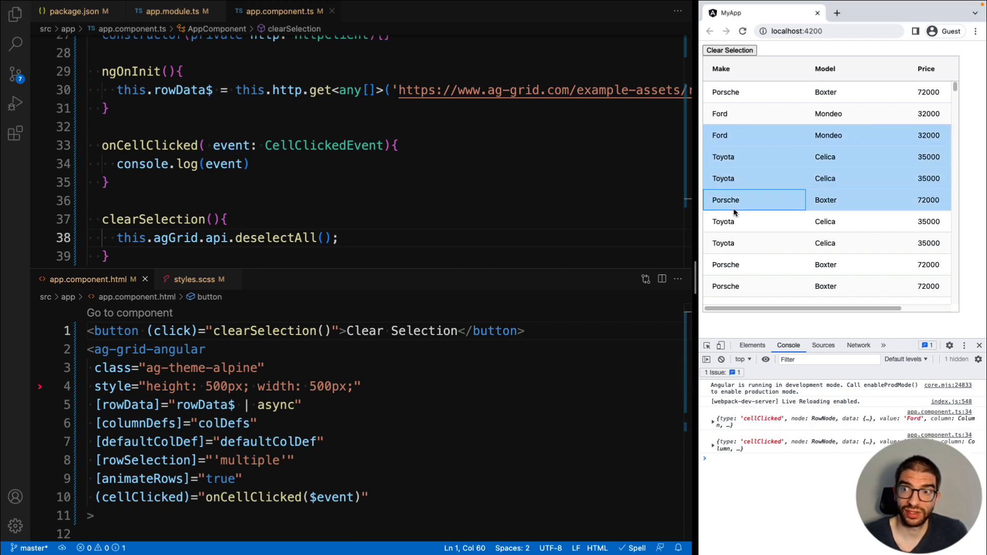
click(730, 51)
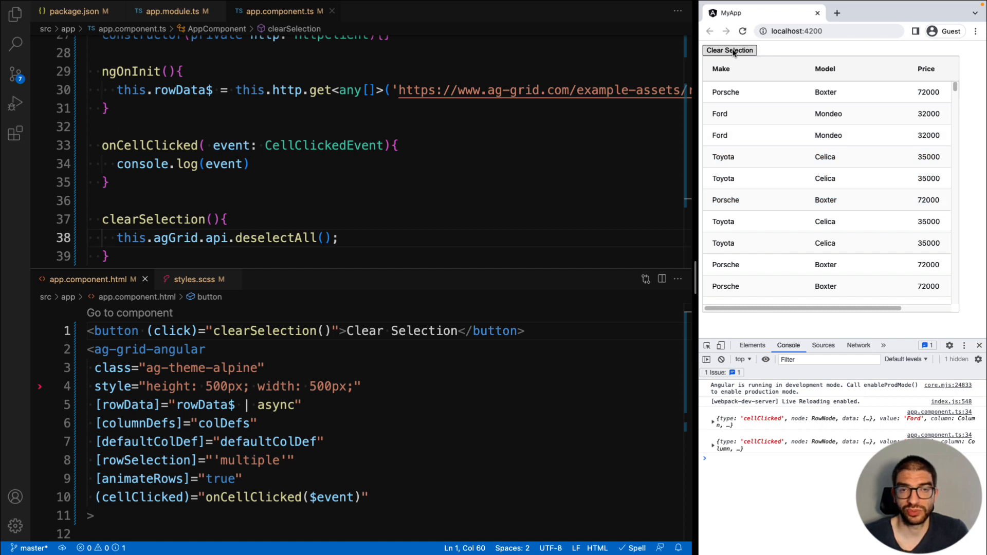